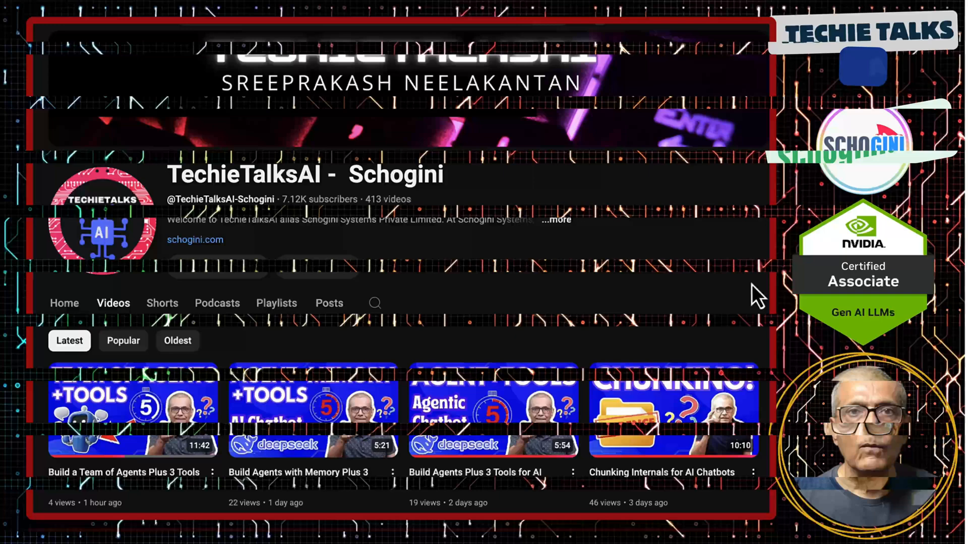
# - Scroll through the Dockerfile, then switch to server.py with its hello-world2 tool
pyautogui.scroll(3)
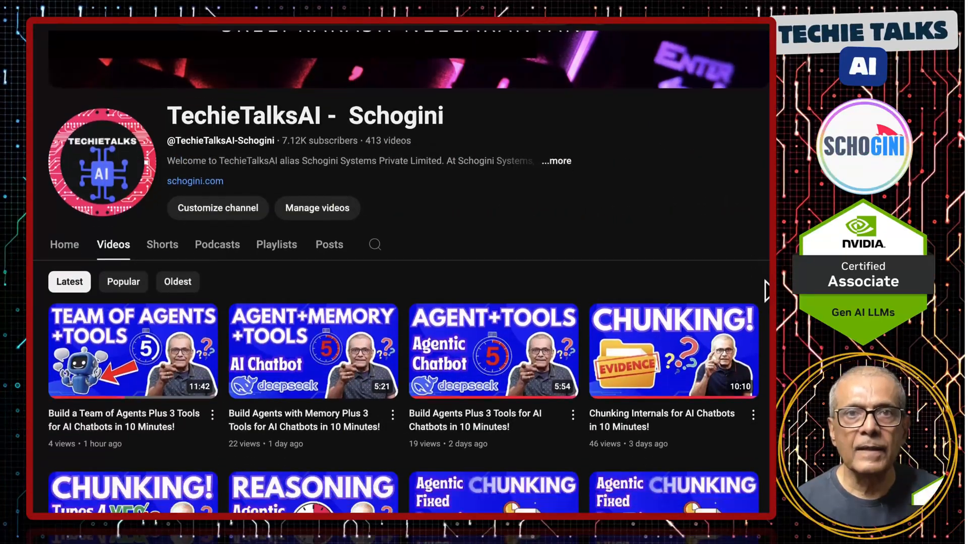
pyautogui.scroll(-3)
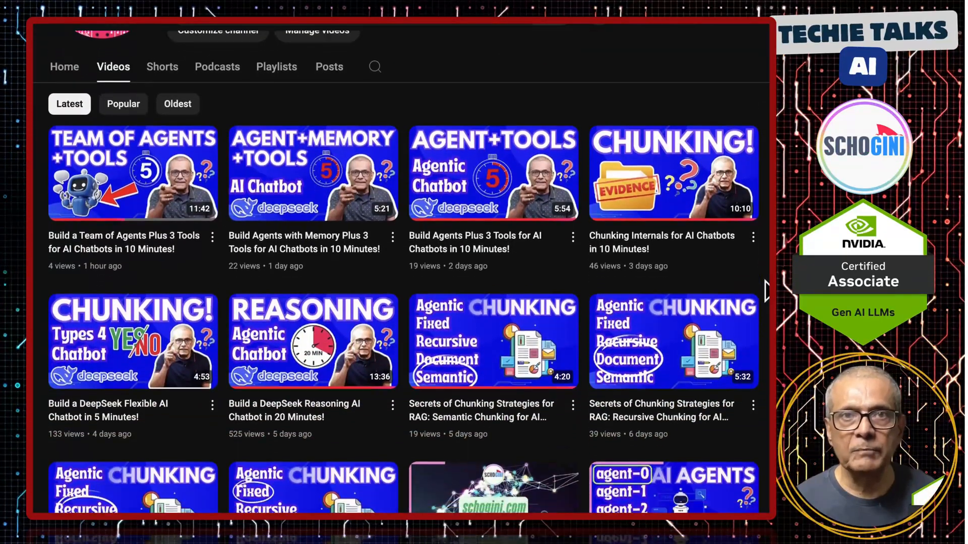
pyautogui.scroll(-3)
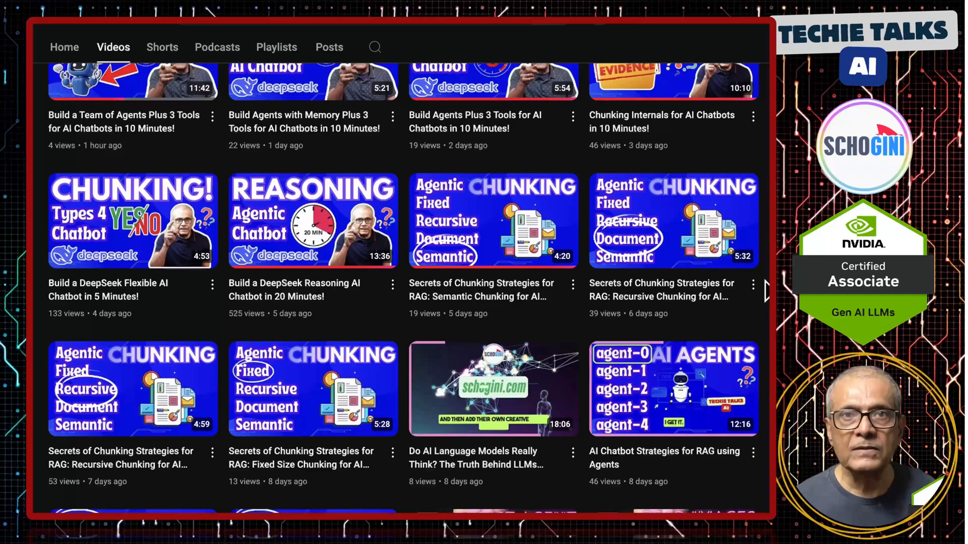
pyautogui.scroll(-3)
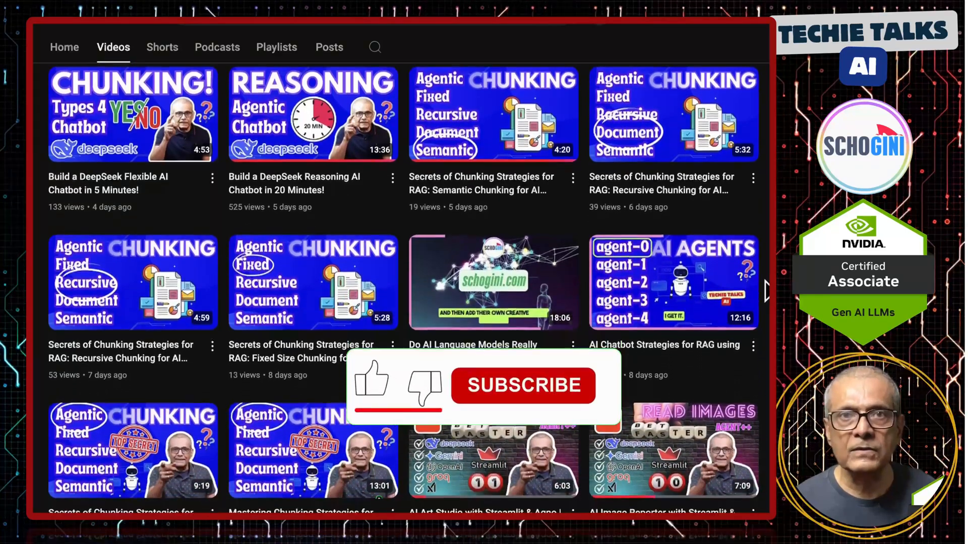
pyautogui.scroll(-3)
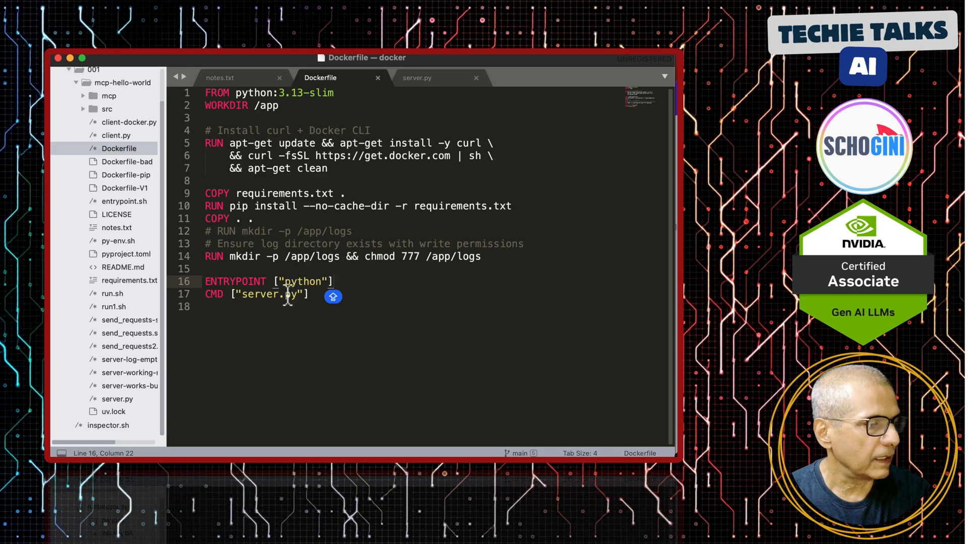
pyautogui.click(417, 77)
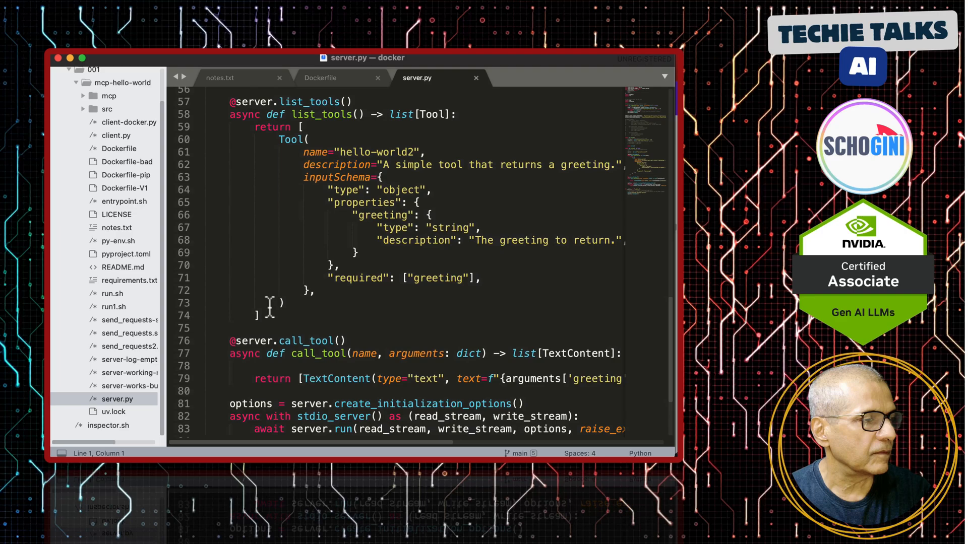
pyautogui.scroll(-3)
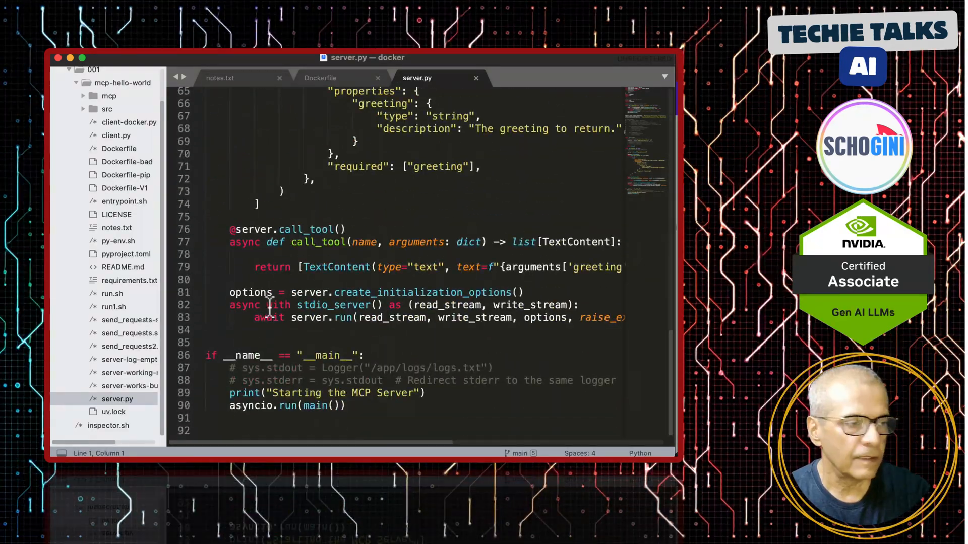
pyautogui.scroll(3)
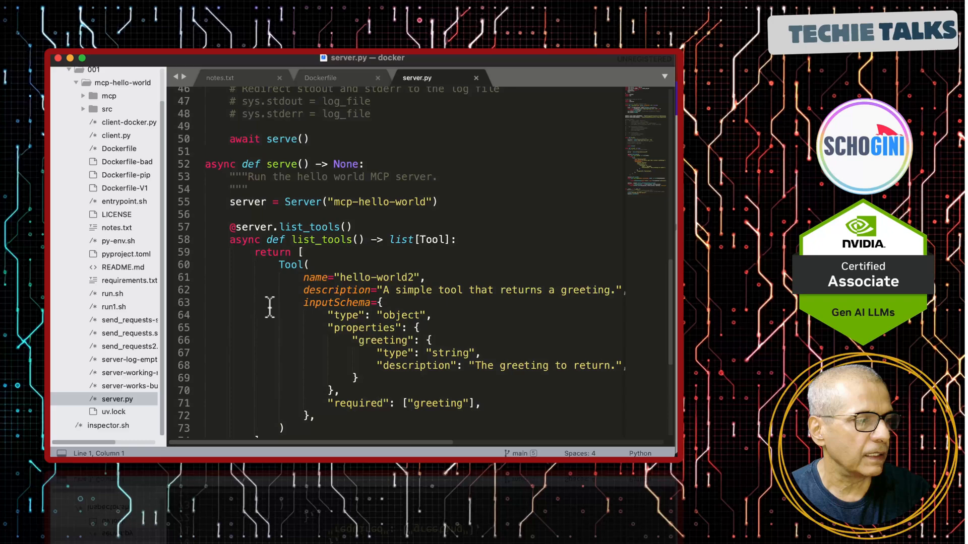
pyautogui.scroll(3)
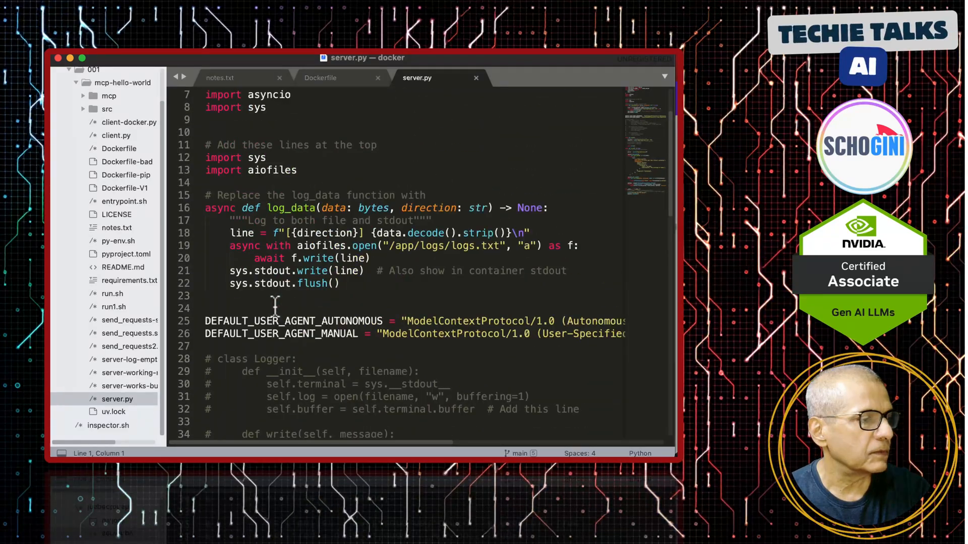
pyautogui.scroll(-3)
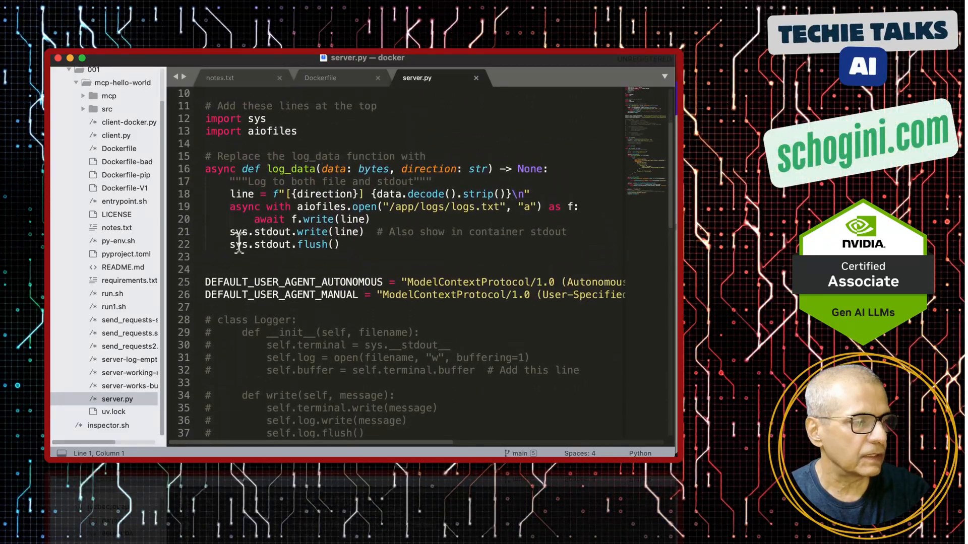
pyautogui.scroll(-3)
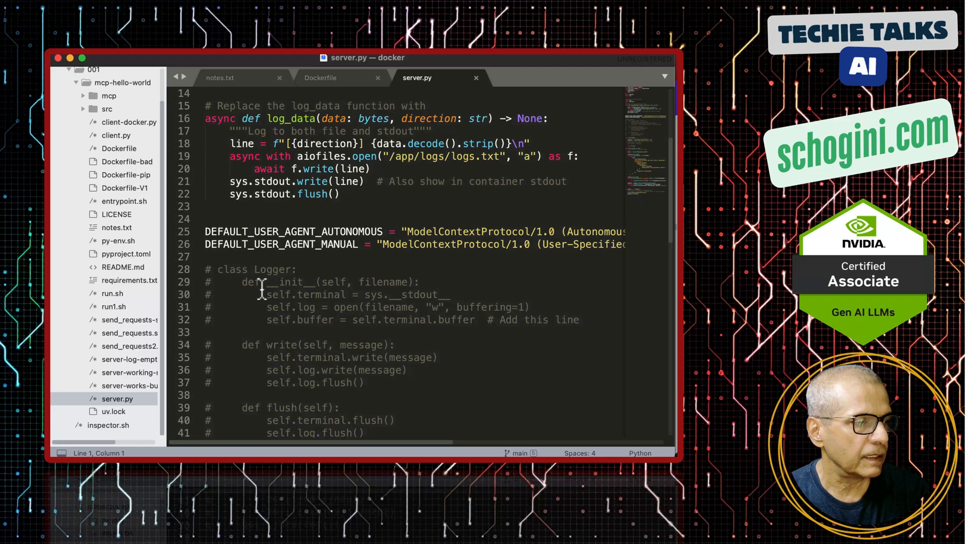
pyautogui.scroll(-3)
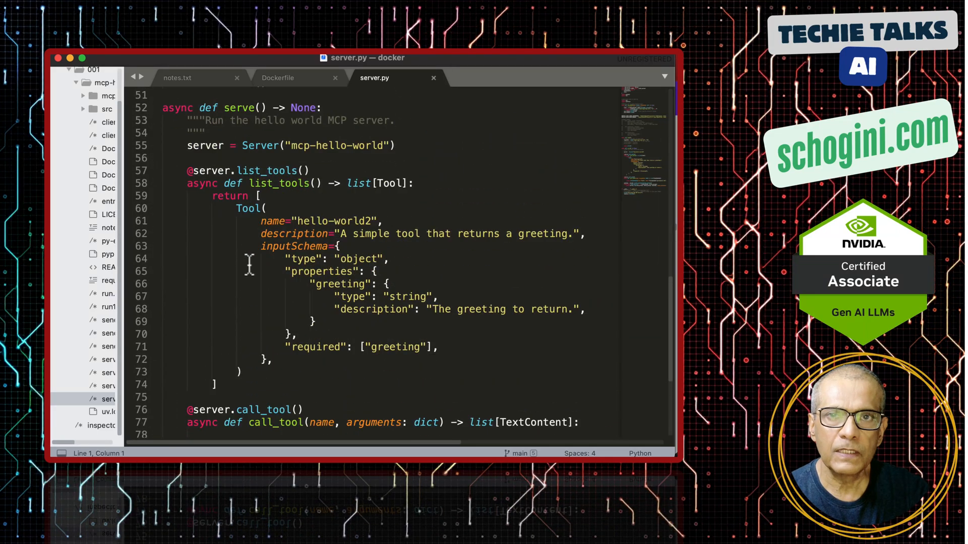
pyautogui.scroll(-3)
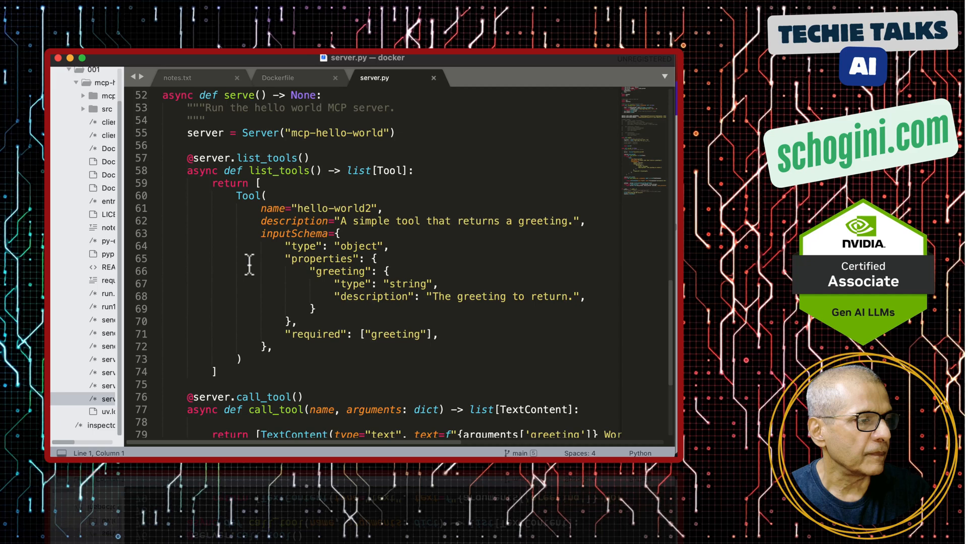
pyautogui.scroll(-3)
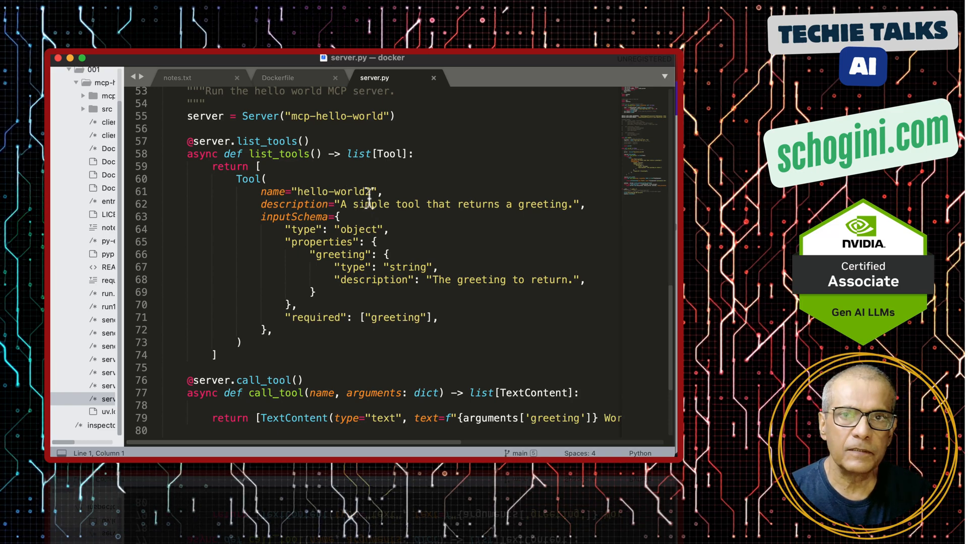
pyautogui.scroll(-3)
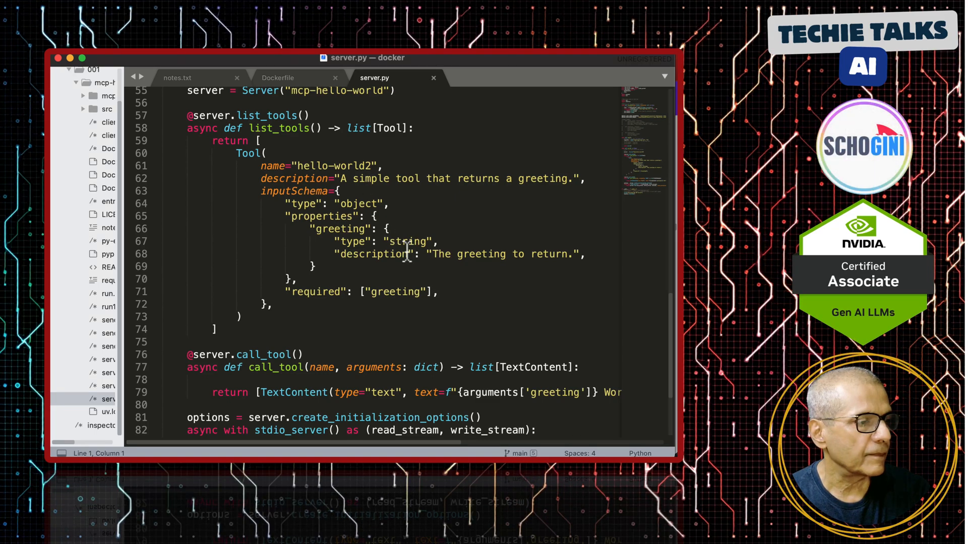
pyautogui.scroll(-3)
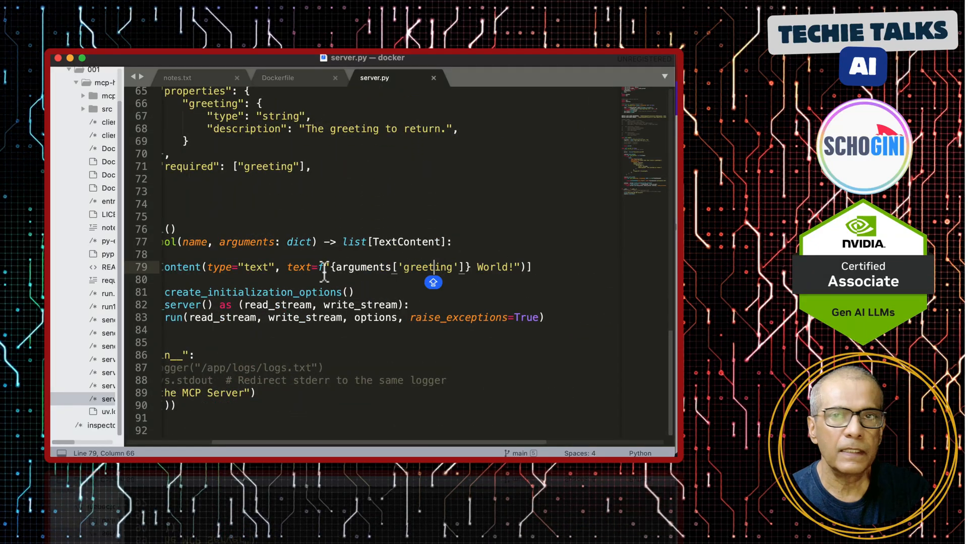
pyautogui.moveTo(435, 283)
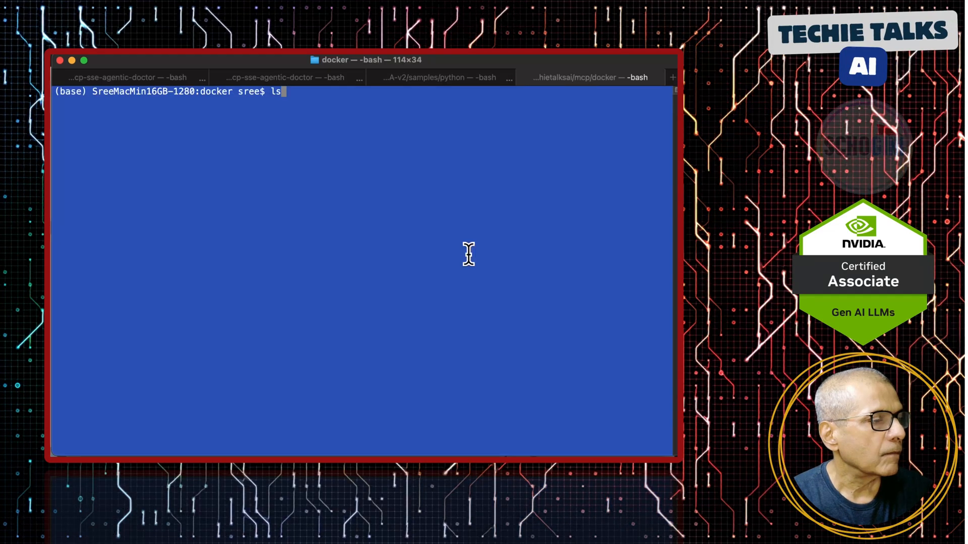
# - Change into 001/mcp-hello-world and list its contents with ls -l
pyautogui.write(' -l')
pyautogui.press('Return')
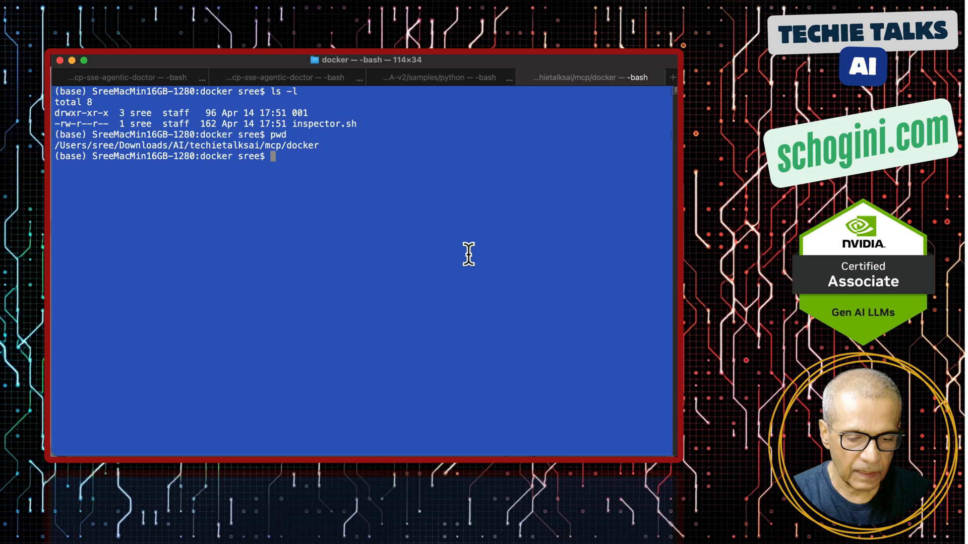
pyautogui.write('cd 001/')
pyautogui.write('ls -l')
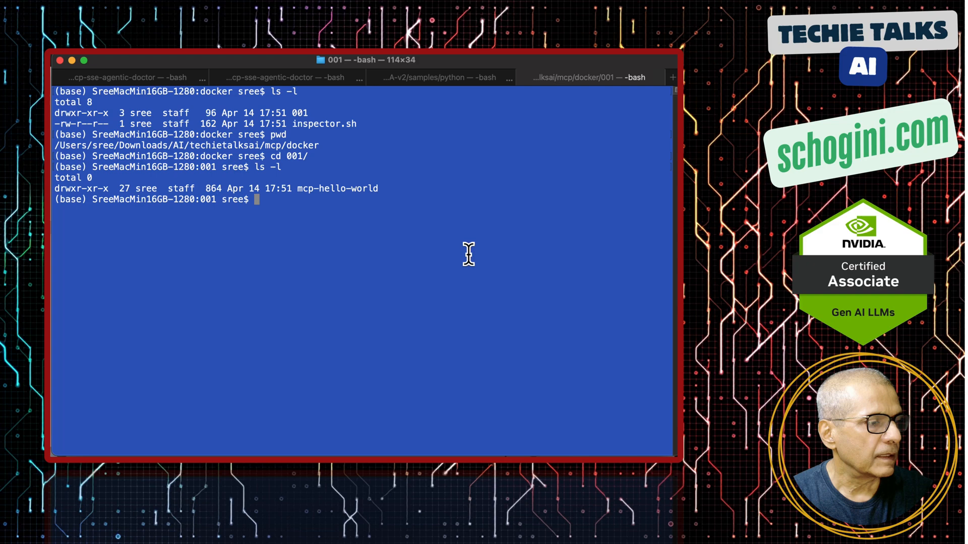
pyautogui.write('cd mcp-hello-world/')
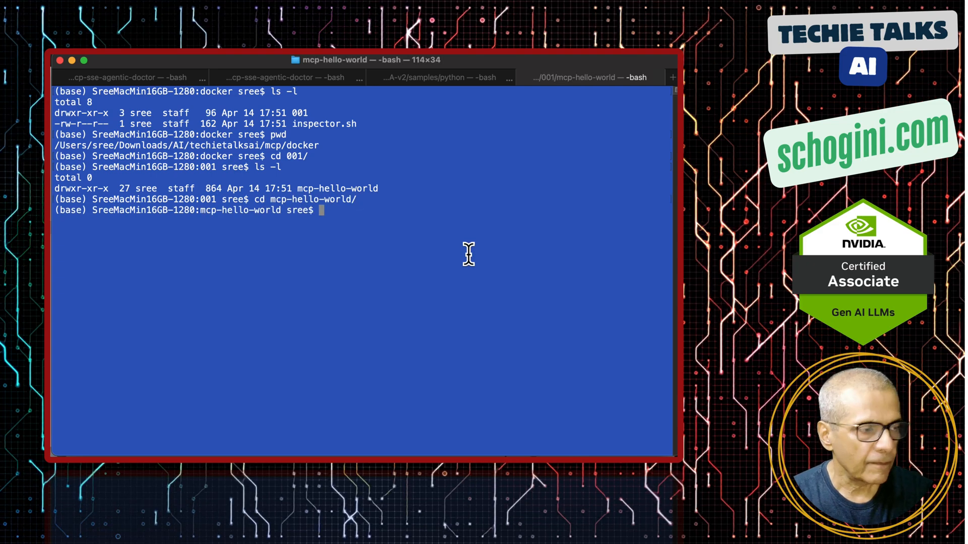
pyautogui.write('ls -l')
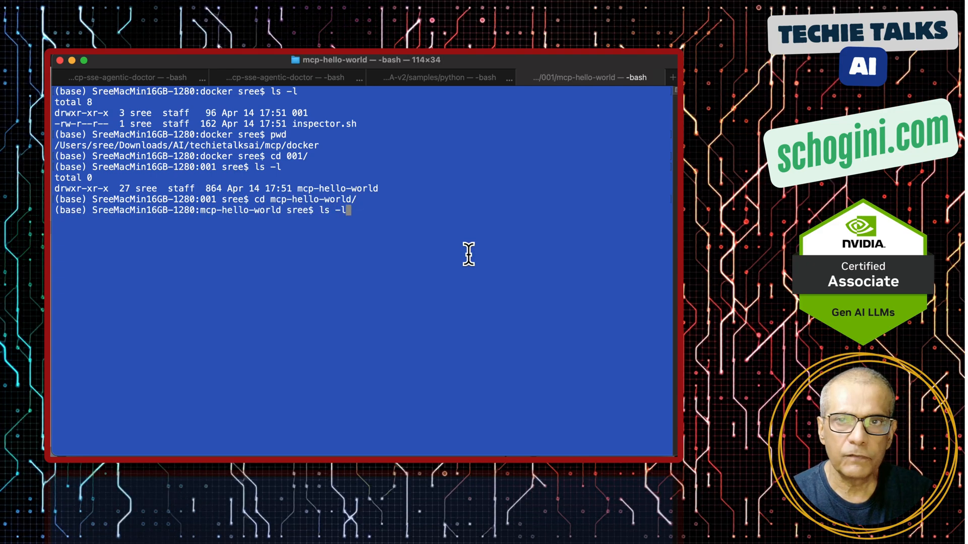
pyautogui.press('Return')
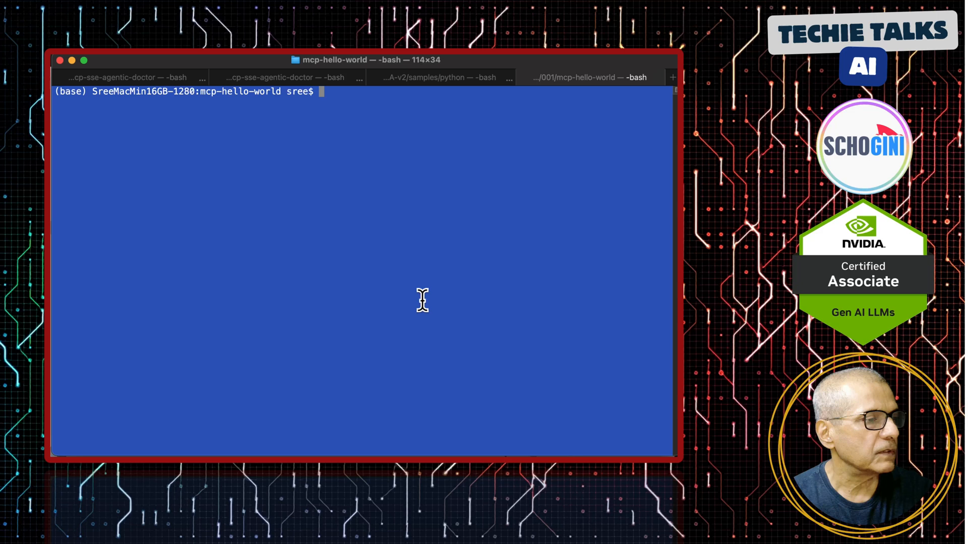
# - Run 'docker build -t sree-greet . --no-cache' and let all 13 steps finish
pyautogui.write('docker build -t sree-greet . --no-cache')
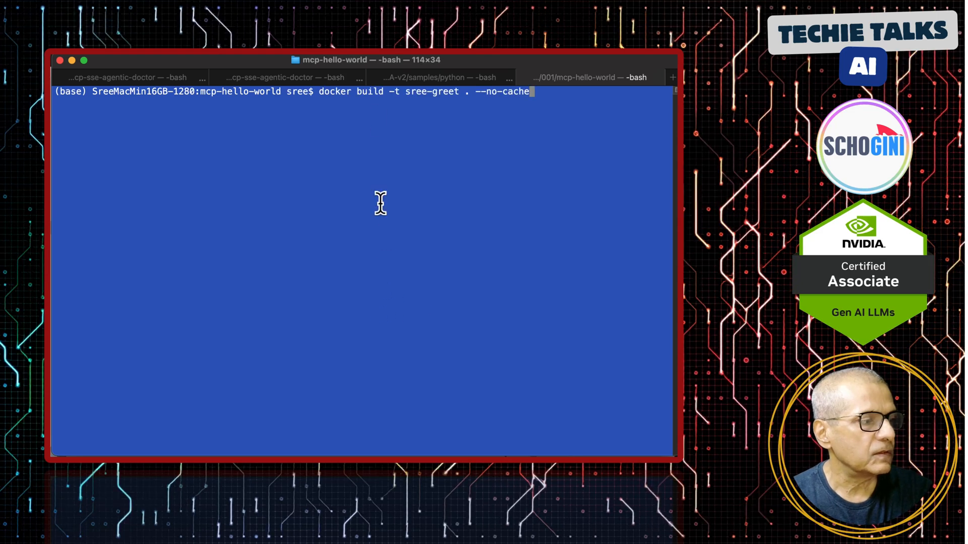
pyautogui.moveTo(408, 99)
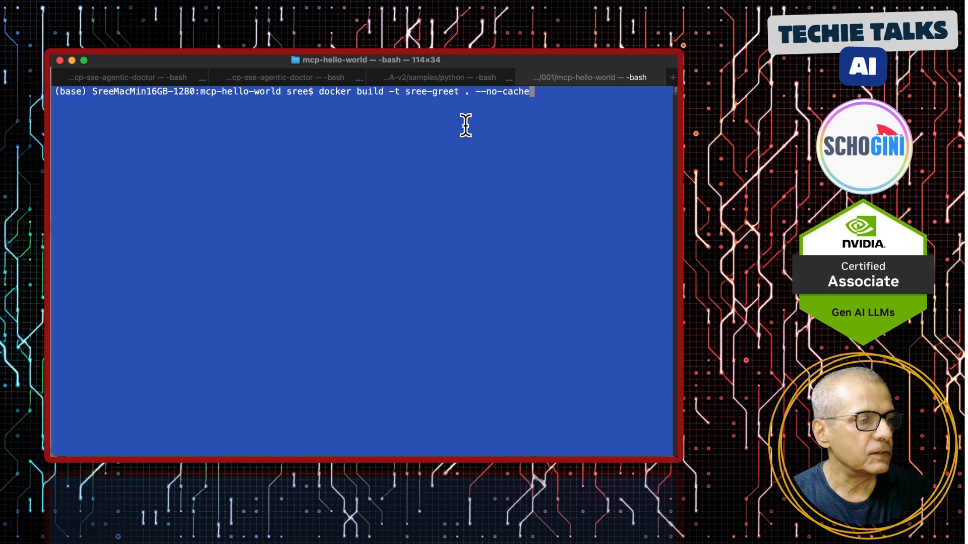
pyautogui.moveTo(501, 111)
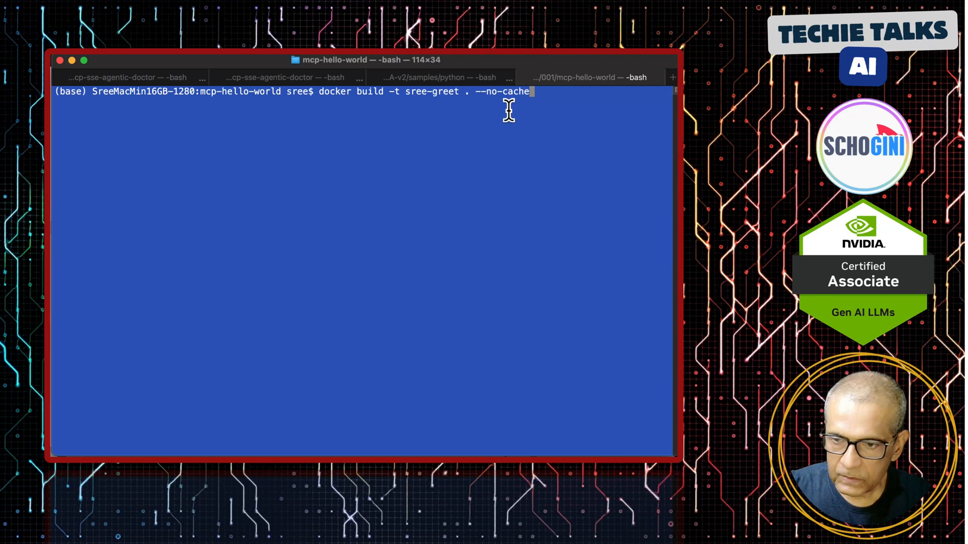
pyautogui.moveTo(320, 101)
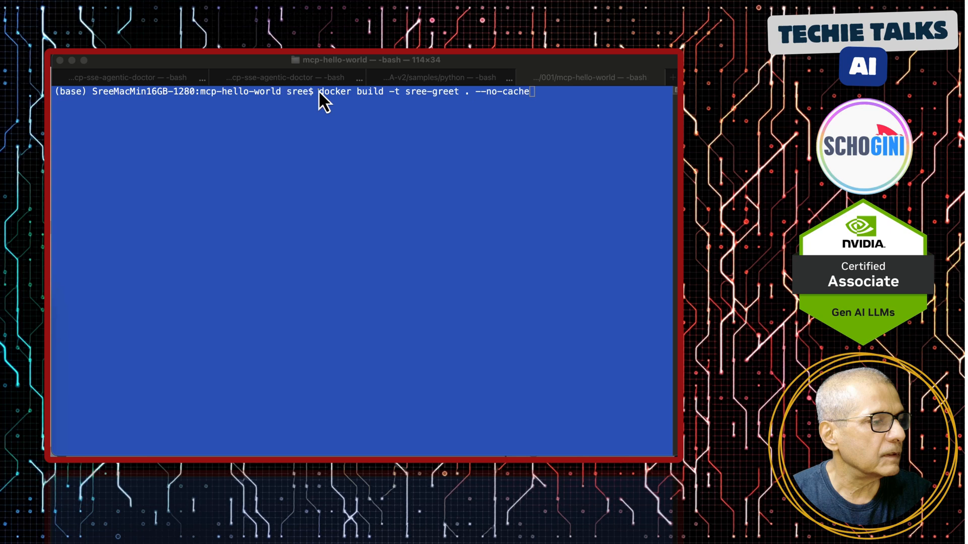
pyautogui.doubleClick(335, 91)
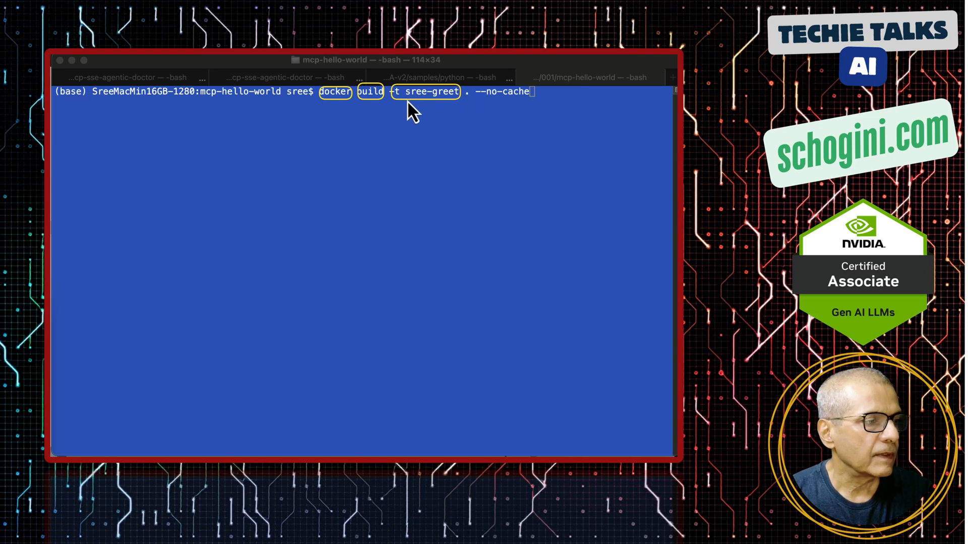
pyautogui.moveTo(418, 114)
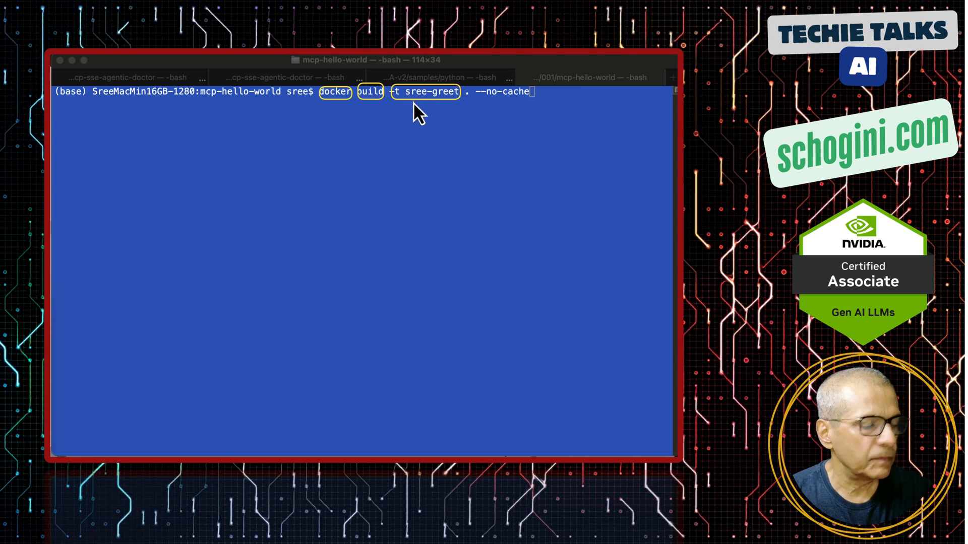
pyautogui.moveTo(464, 116)
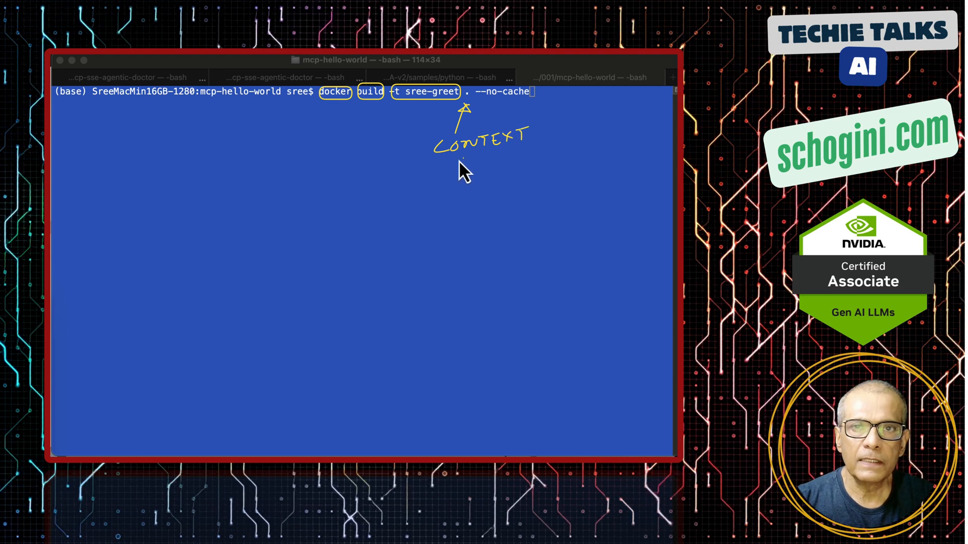
pyautogui.moveTo(419, 173)
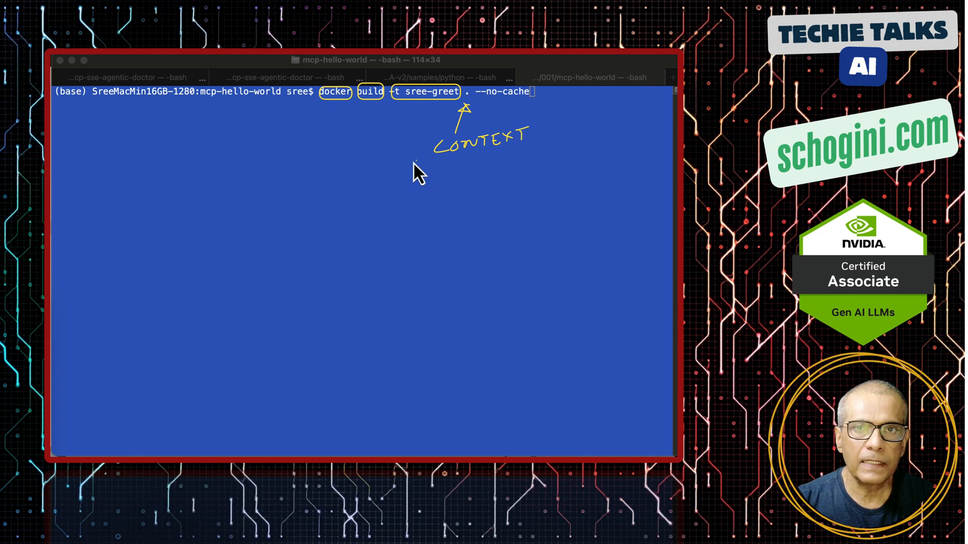
pyautogui.moveTo(491, 117)
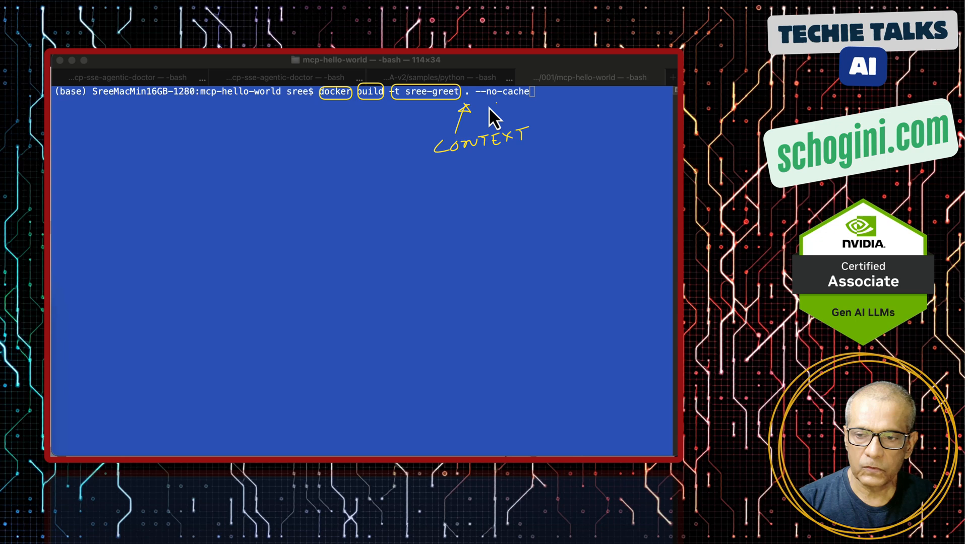
pyautogui.moveTo(451, 71)
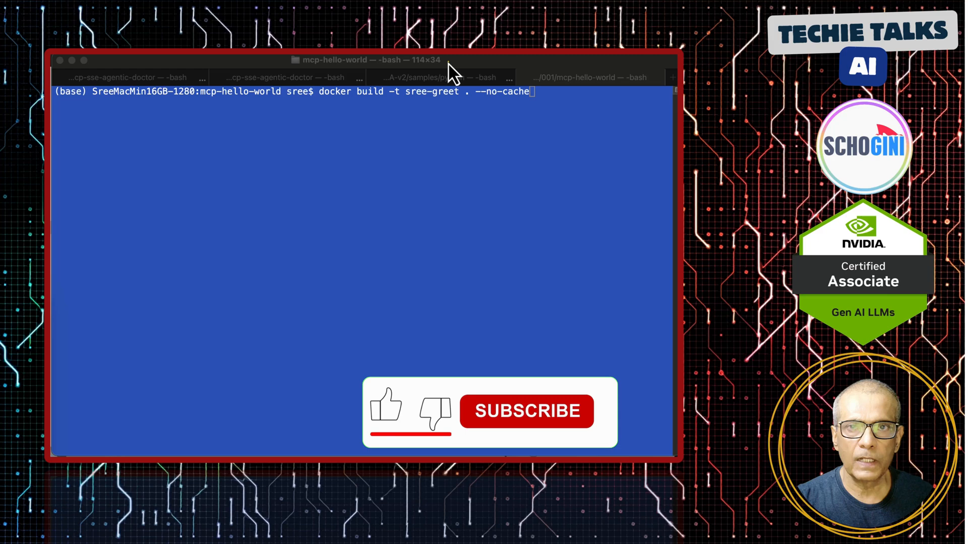
pyautogui.press('Return')
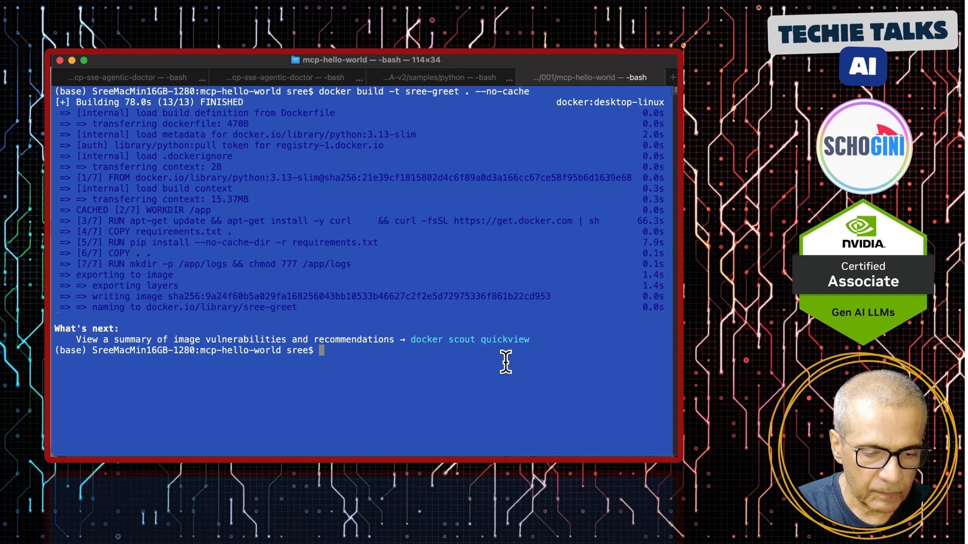
# - Filter local Docker images for 'greet' using docker image ls | grep greet
pyautogui.write('docker')
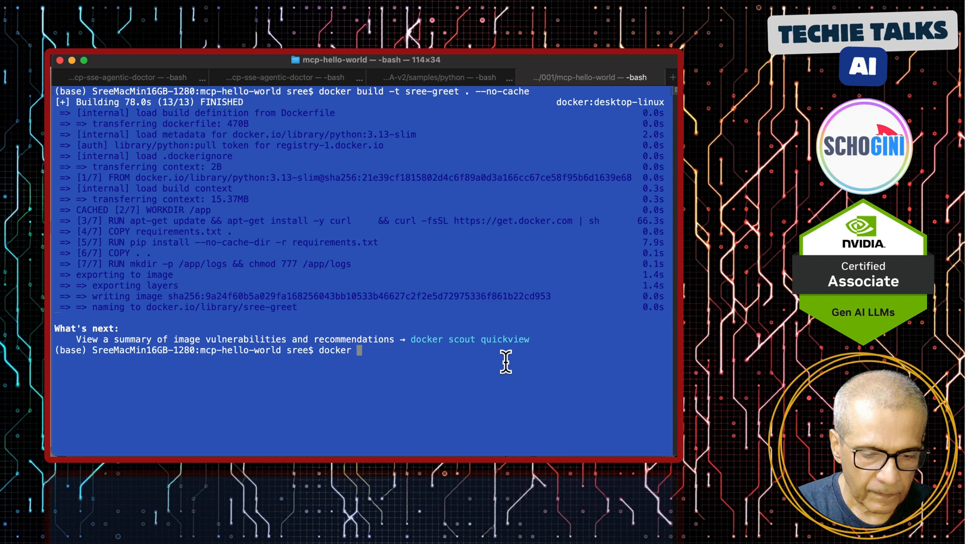
pyautogui.write('i')
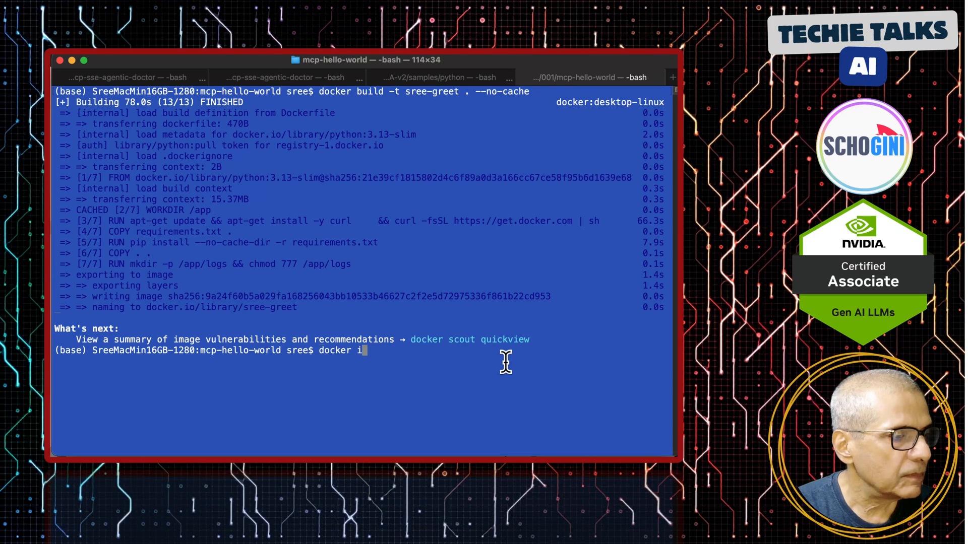
pyautogui.write('mage')
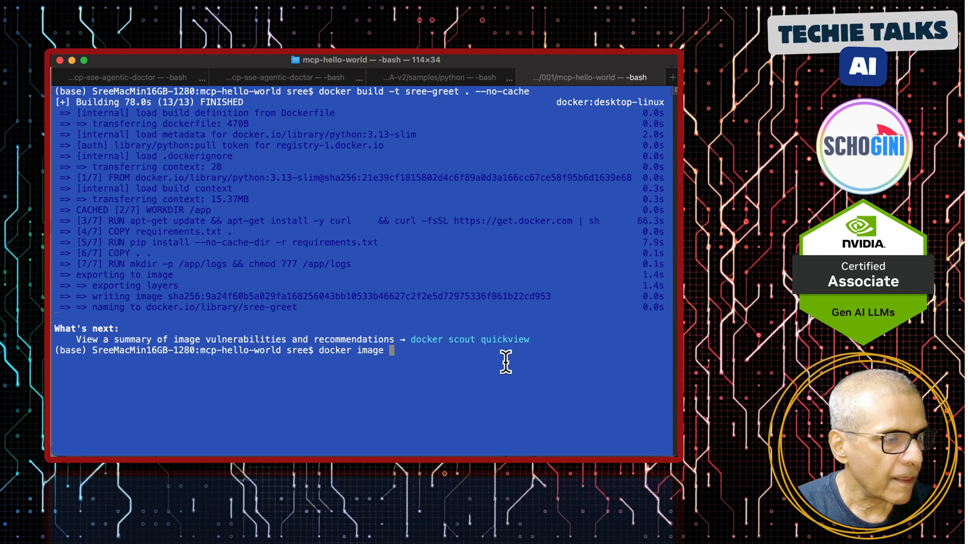
pyautogui.write('ls| grep')
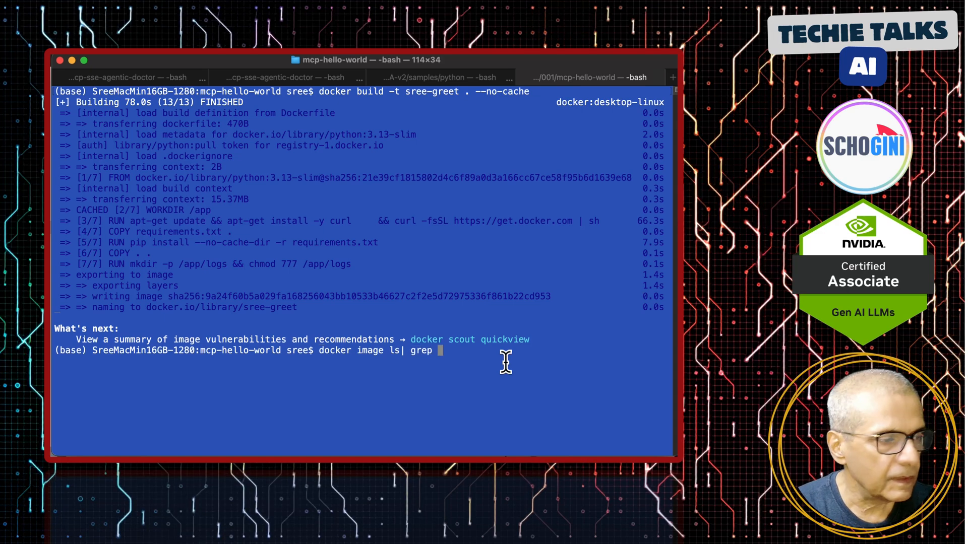
pyautogui.write('greet')
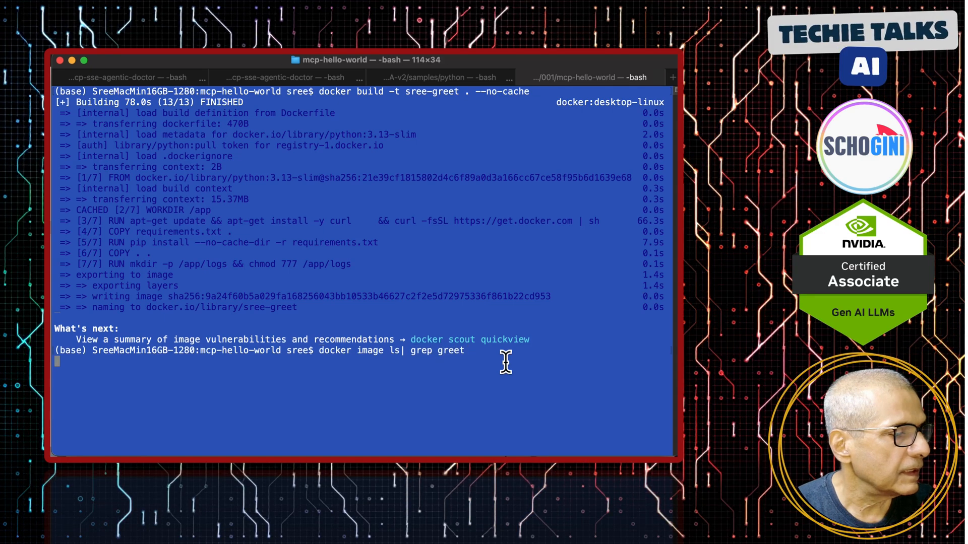
pyautogui.press('Return')
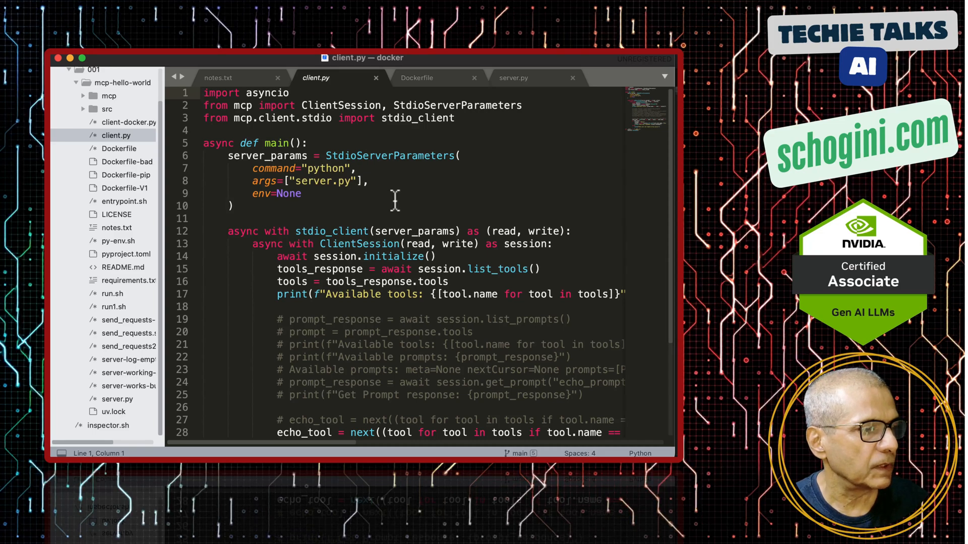
pyautogui.moveTo(286, 193)
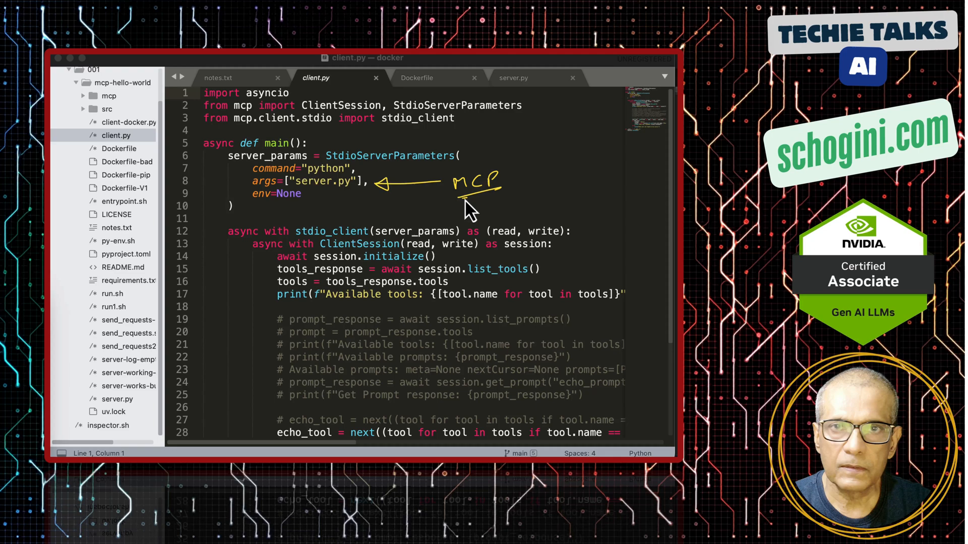
pyautogui.moveTo(324, 206)
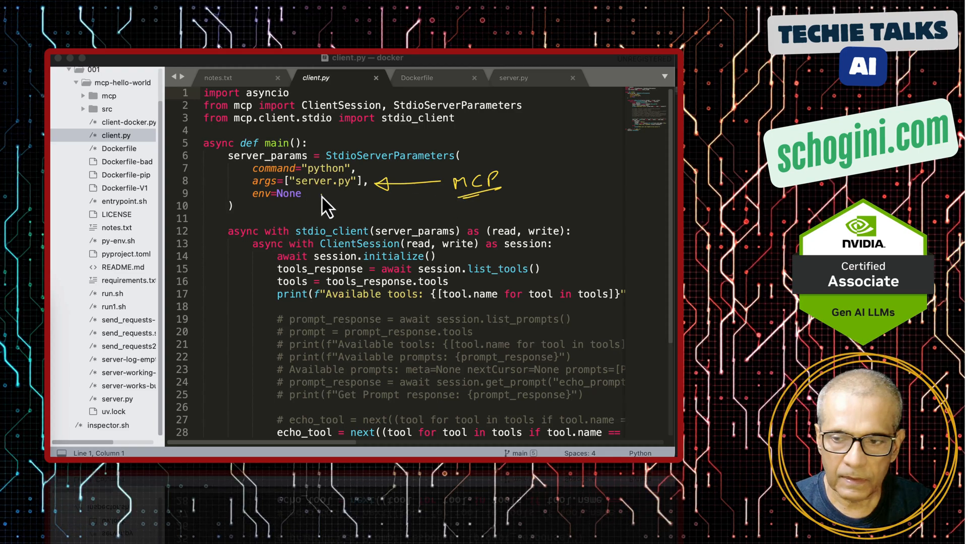
pyautogui.moveTo(392, 194)
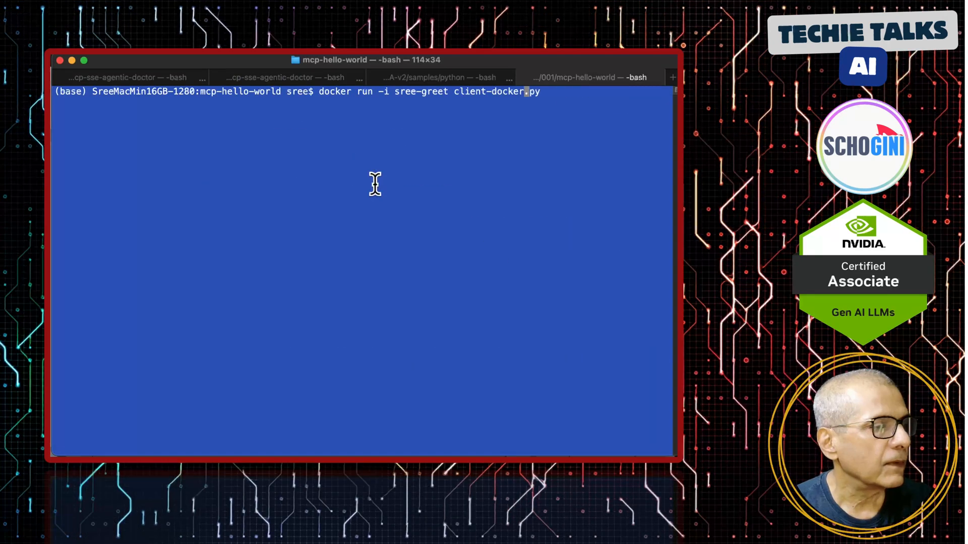
# - Run client-docker.py and then client.py in the sree-greet container
pyautogui.press('Backspace')
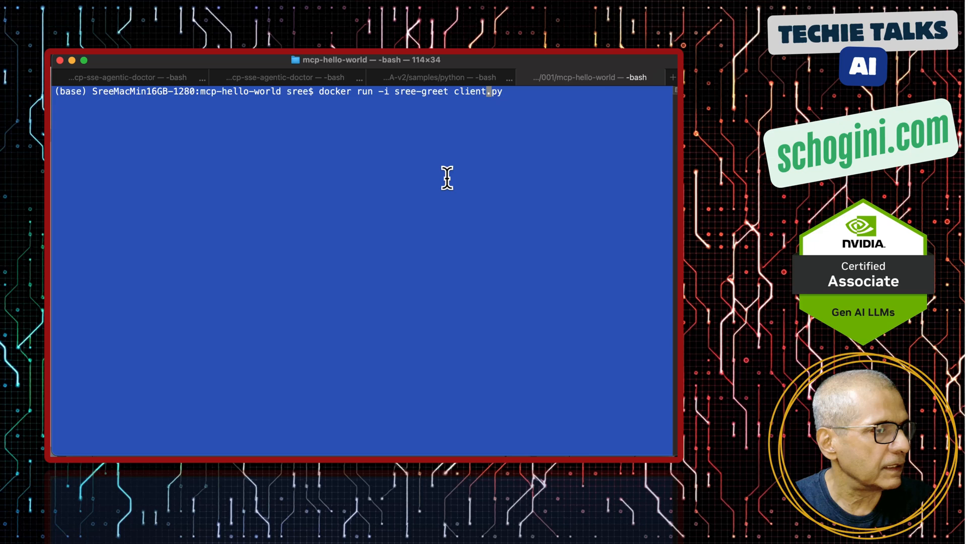
pyautogui.press('Return')
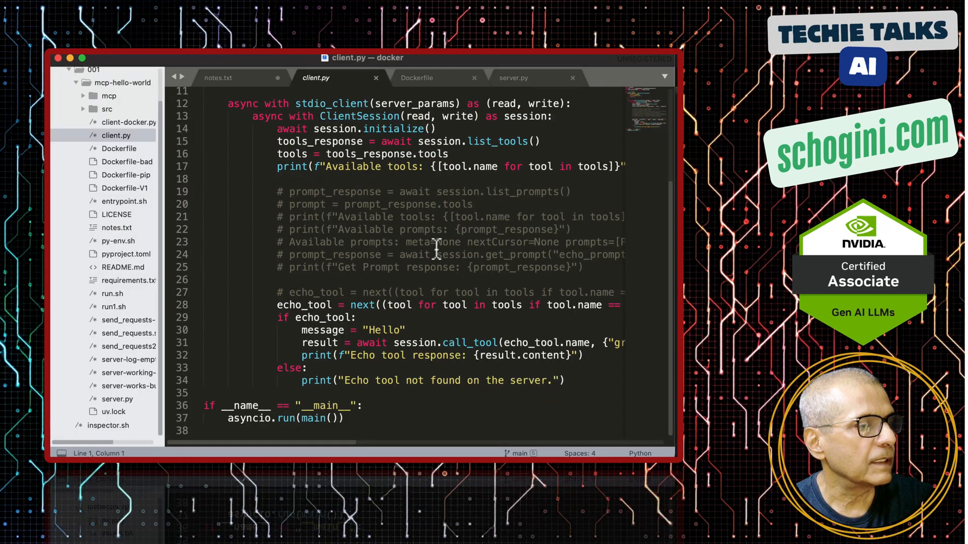
pyautogui.moveTo(466, 146)
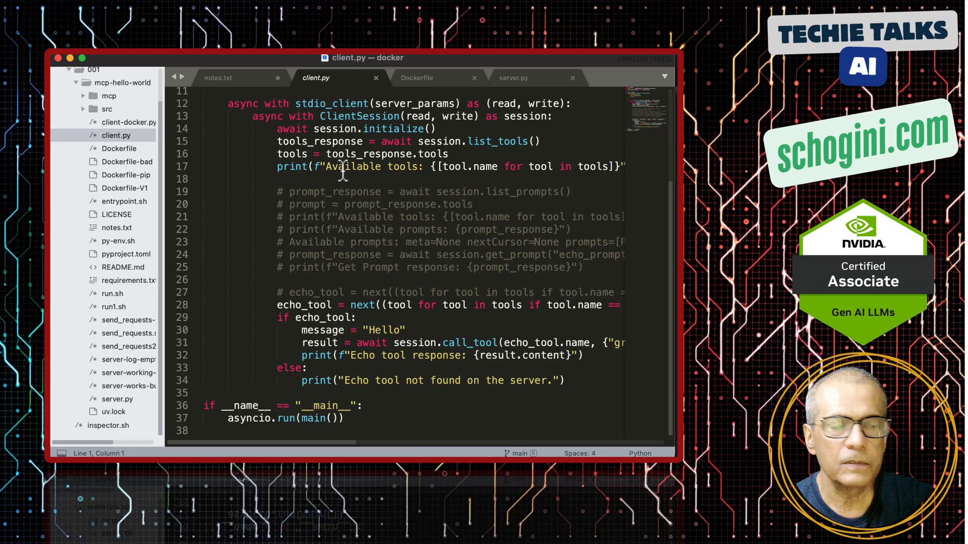
pyautogui.moveTo(389, 333)
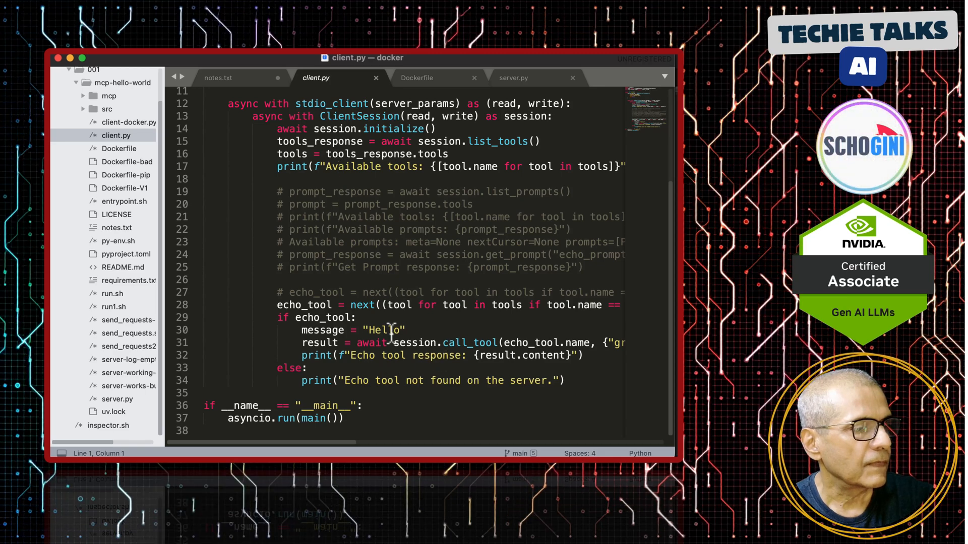
pyautogui.moveTo(420, 311)
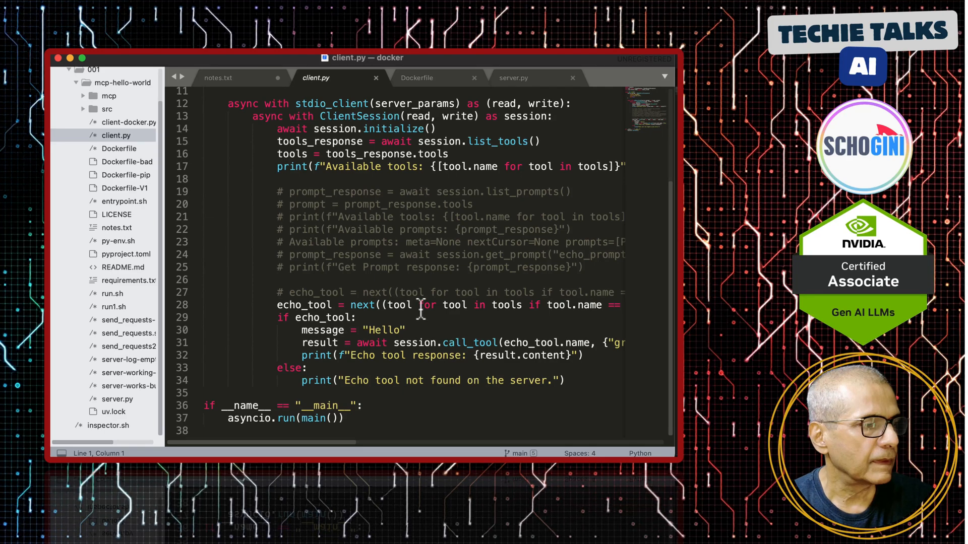
pyautogui.scroll(3)
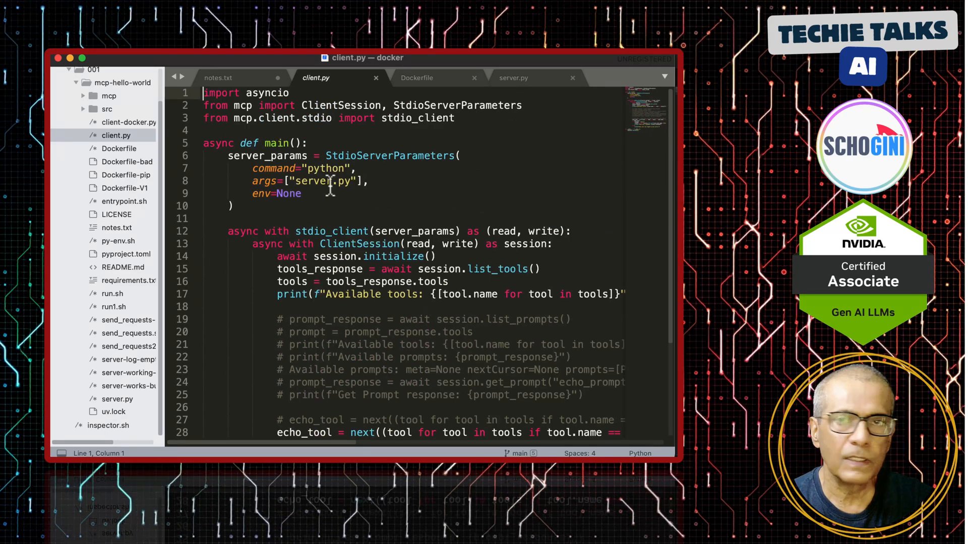
pyautogui.moveTo(345, 222)
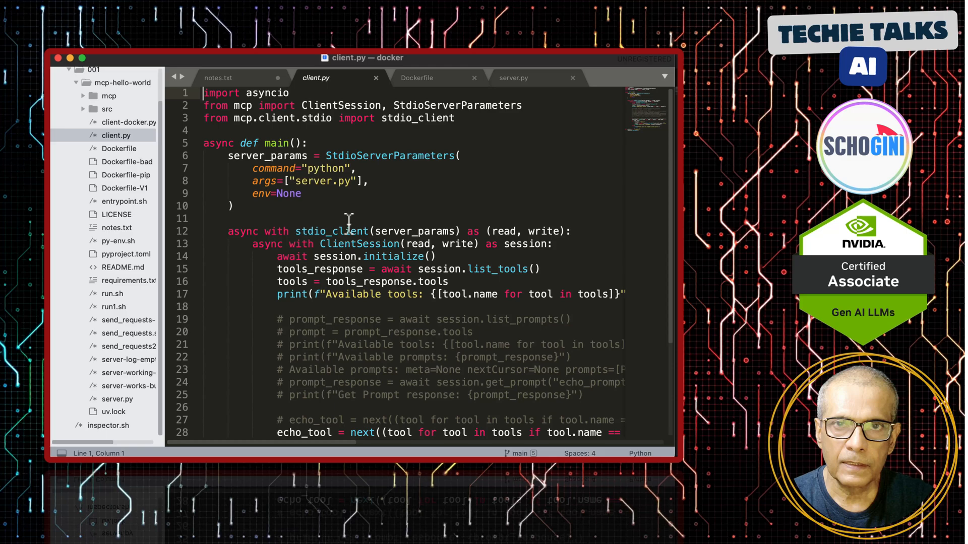
pyautogui.moveTo(351, 224)
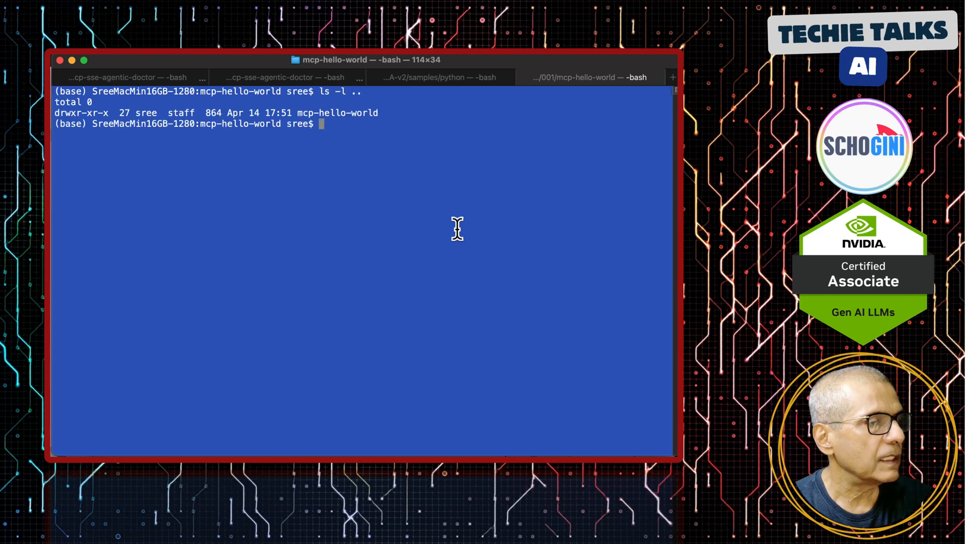
# - List the folder two levels up, then launch mcp/inspector on ports 5173 and 3000
pyautogui.write('ls -l ../.')
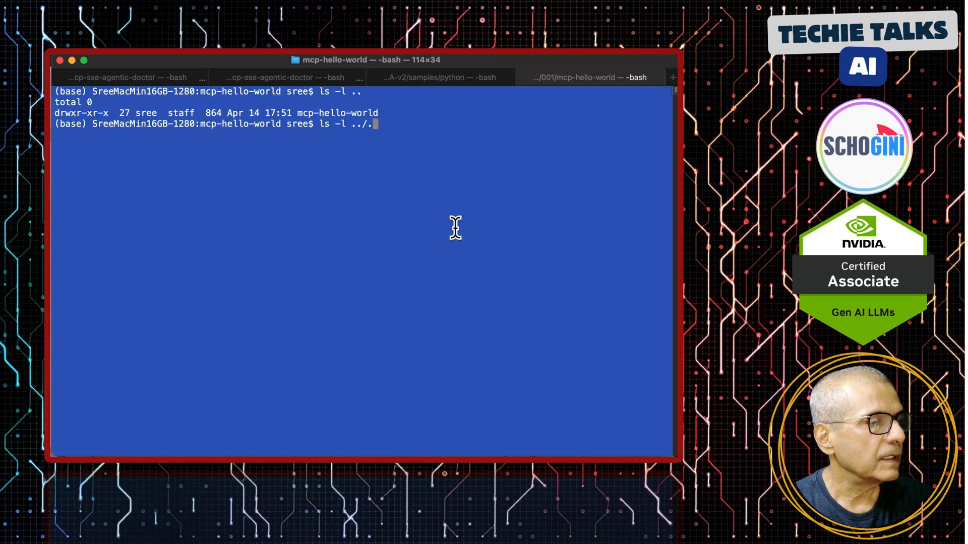
pyautogui.press('Return')
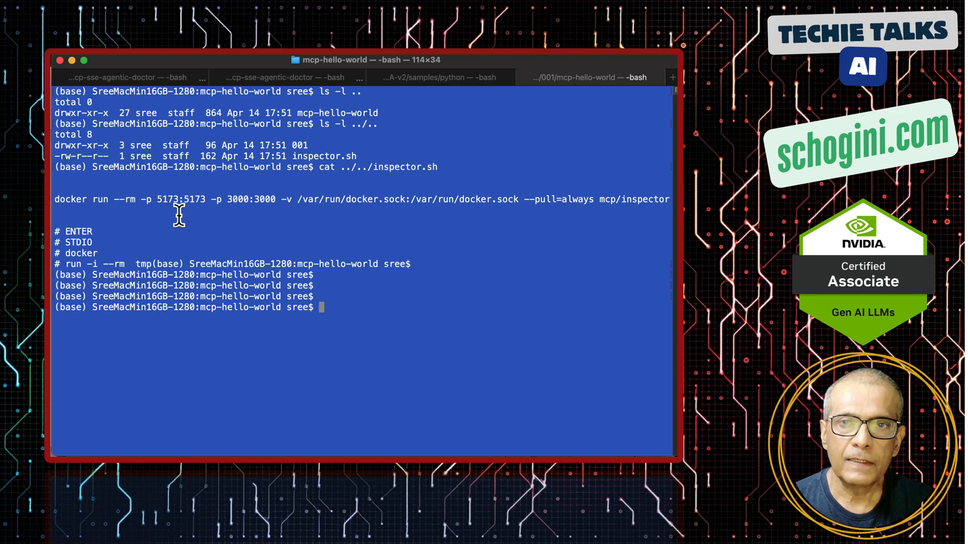
pyautogui.write('docker run --rm -p 5173:5173 -p 3000:3000 -v /var/run/docker.sock:/var/run/docker.sock --pull=always mcp/inspector')
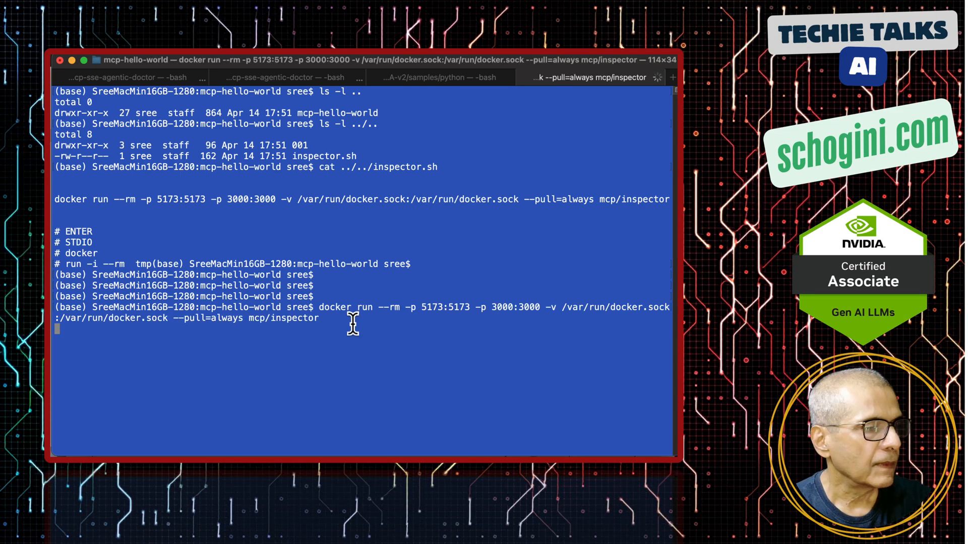
pyautogui.press('Return')
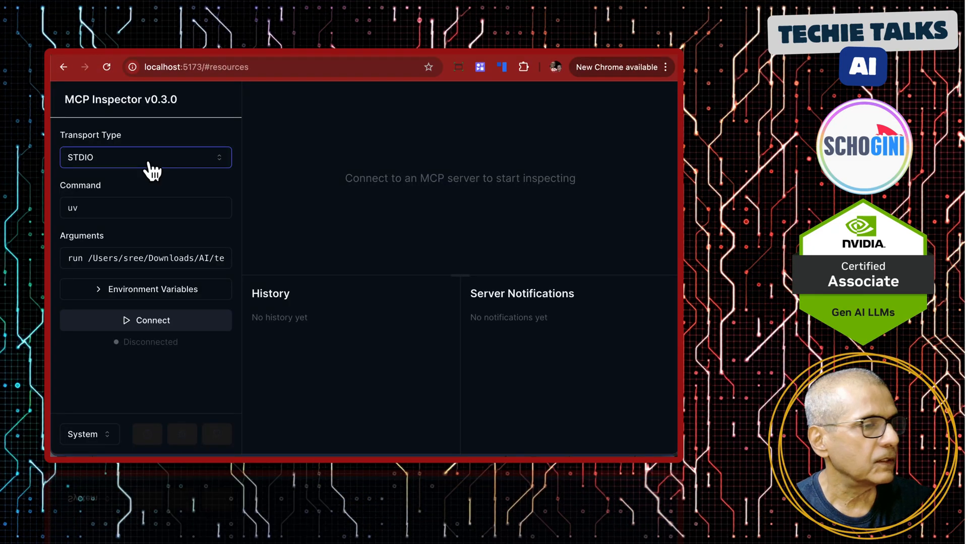
pyautogui.moveTo(173, 246)
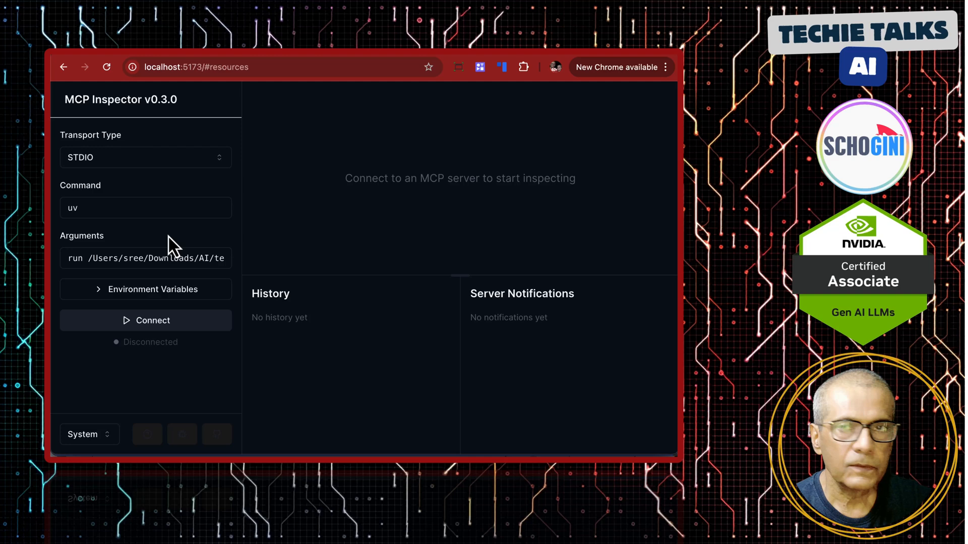
# - Set the Inspector STDIO command to docker with arguments 'run -i --rm sree-greet'
pyautogui.click(145, 207)
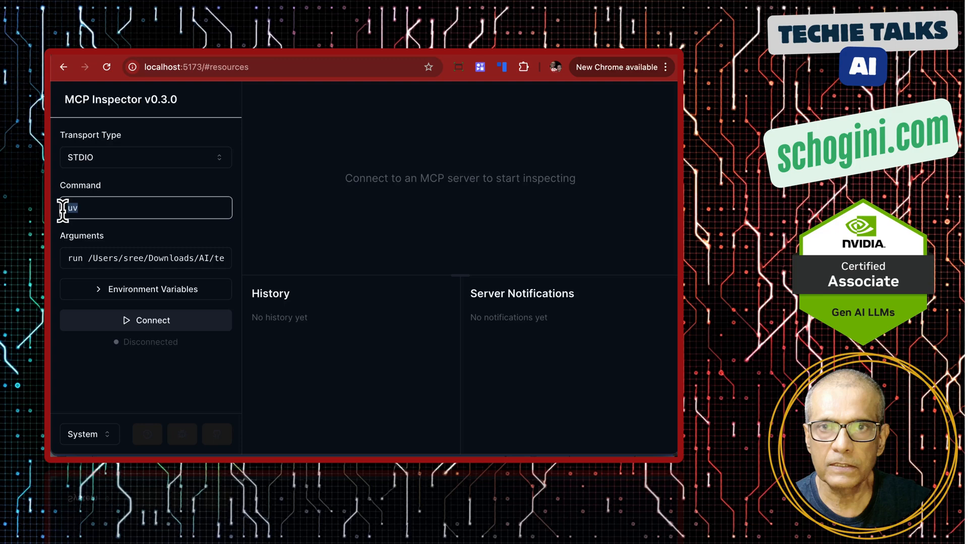
pyautogui.moveTo(143, 199)
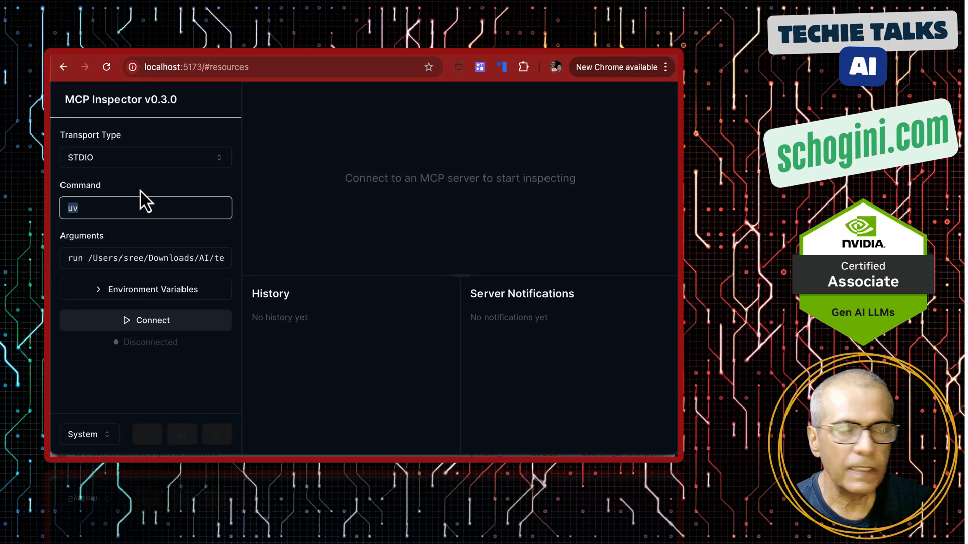
pyautogui.moveTo(105, 200)
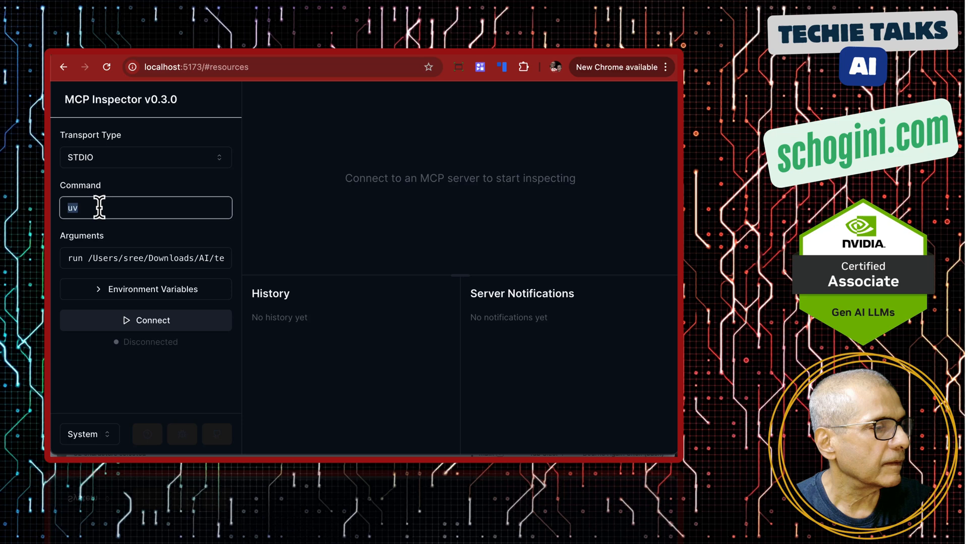
pyautogui.write('docker')
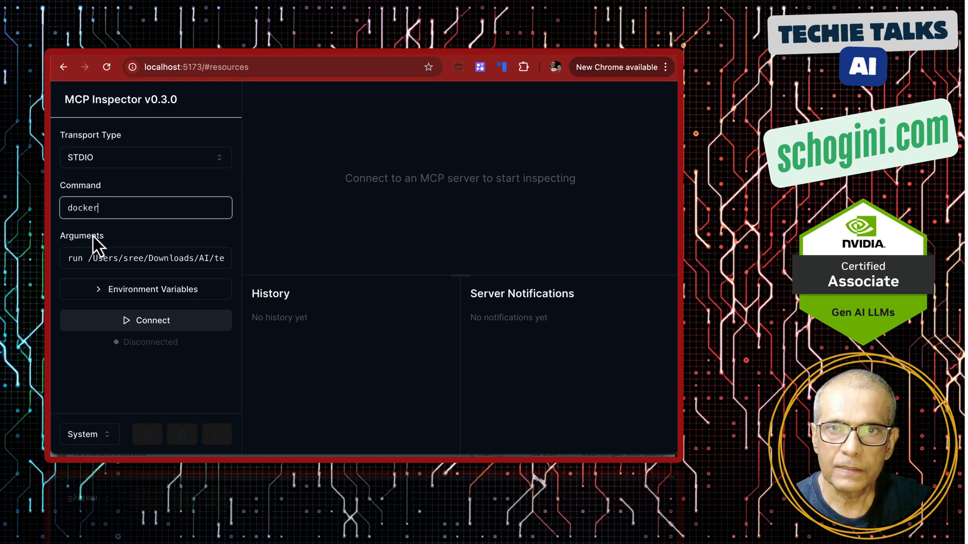
pyautogui.moveTo(203, 179)
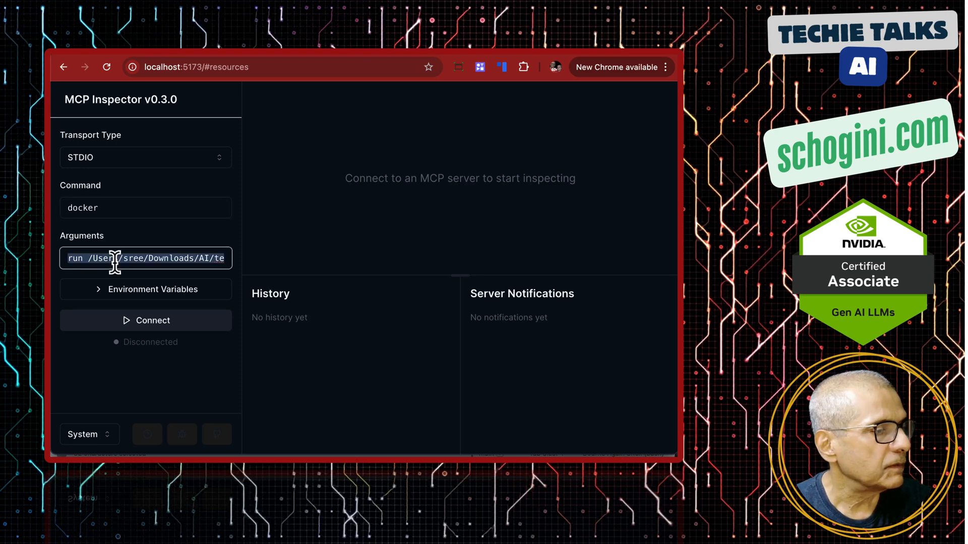
pyautogui.write('run -i --rm sree-greet')
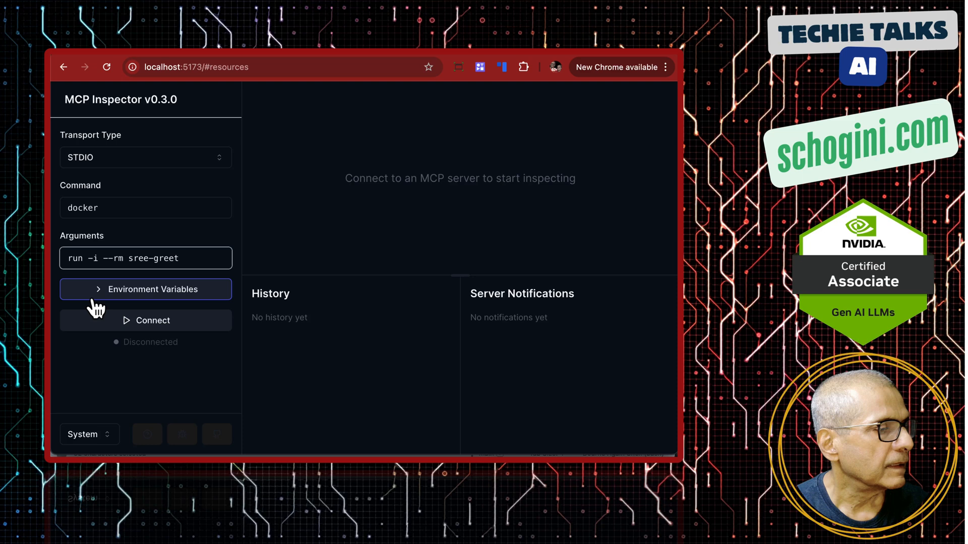
pyautogui.moveTo(91, 347)
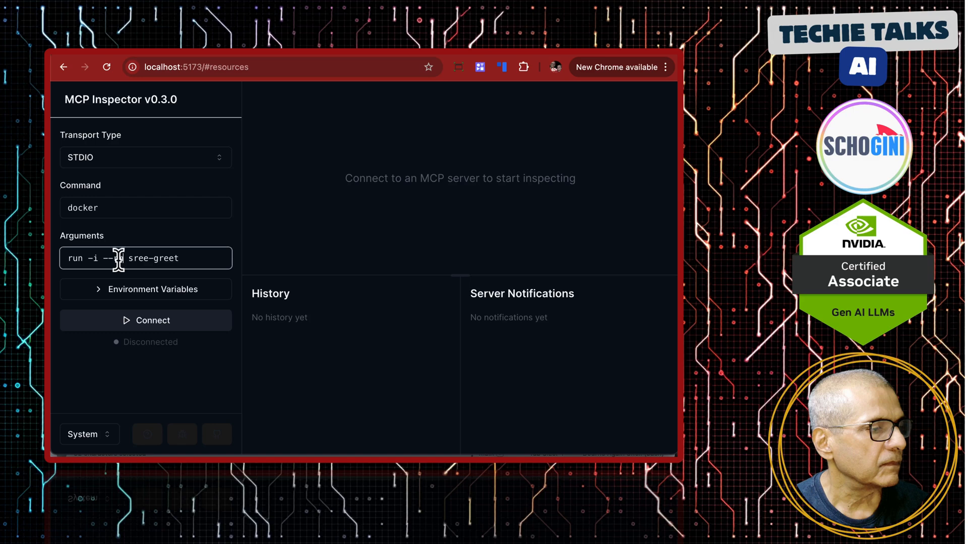
pyautogui.write('rm')
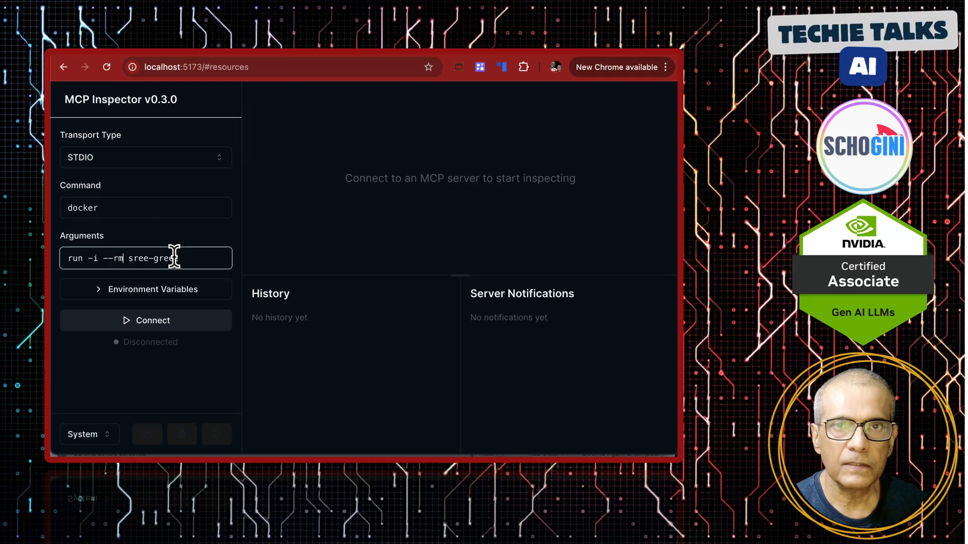
pyautogui.write('t')
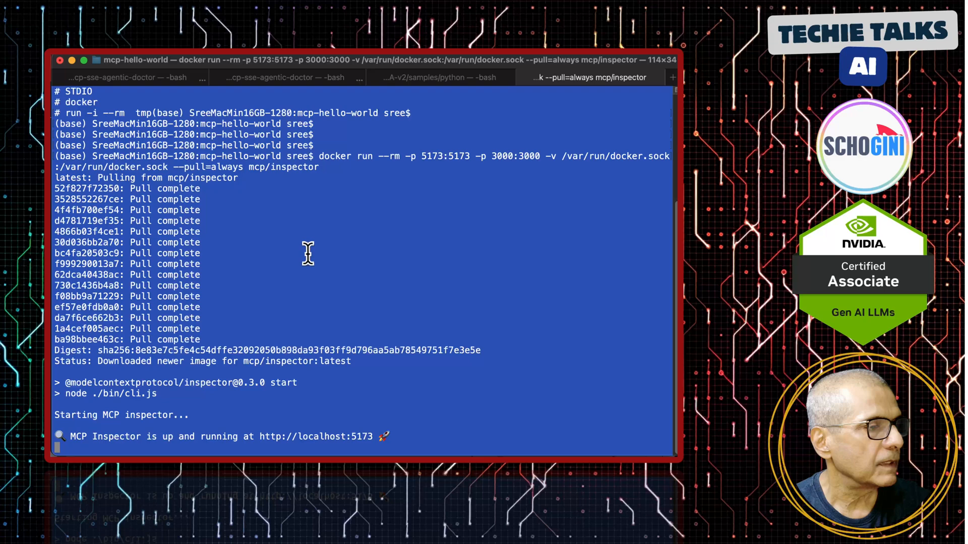
# - Check running containers in the python-folder shell, then connect Inspector to sree-greet
pyautogui.click(440, 77)
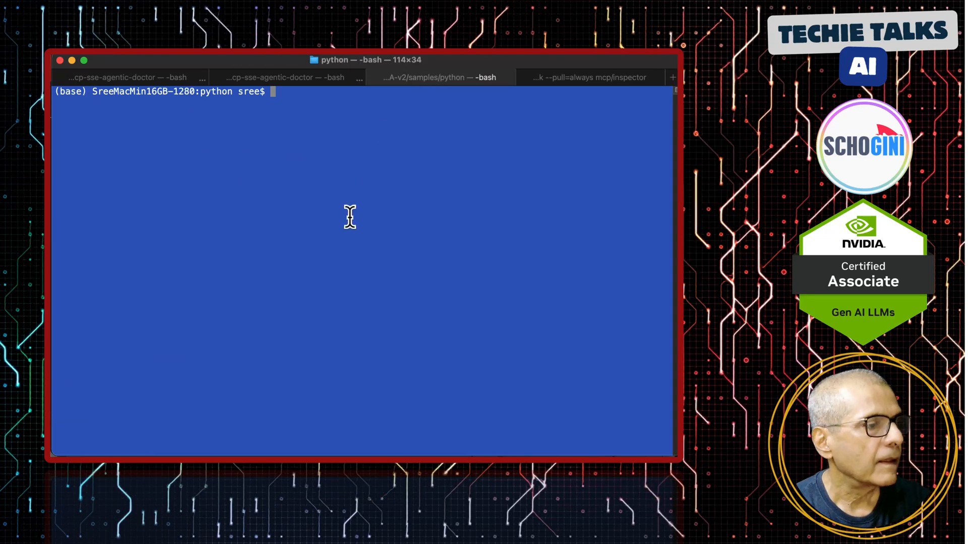
pyautogui.write('docker')
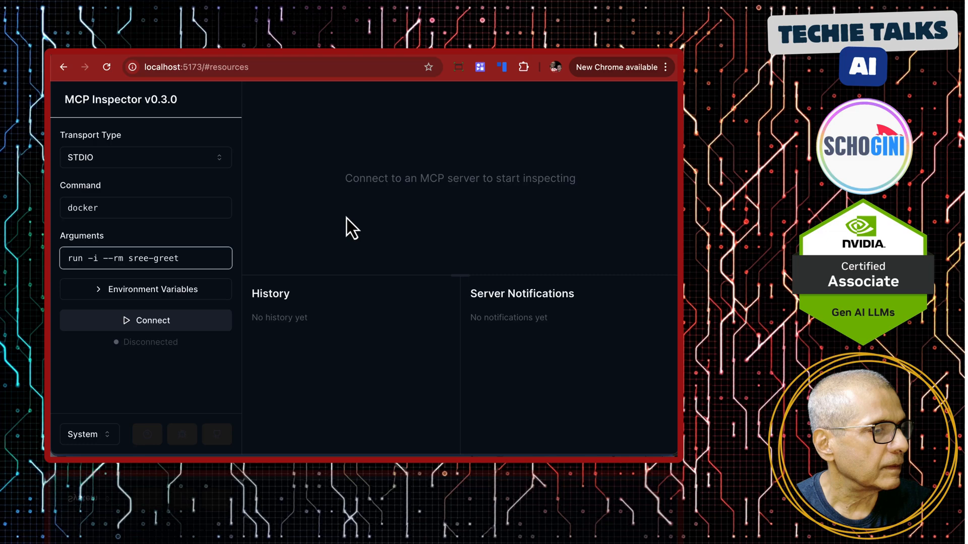
pyautogui.moveTo(256, 318)
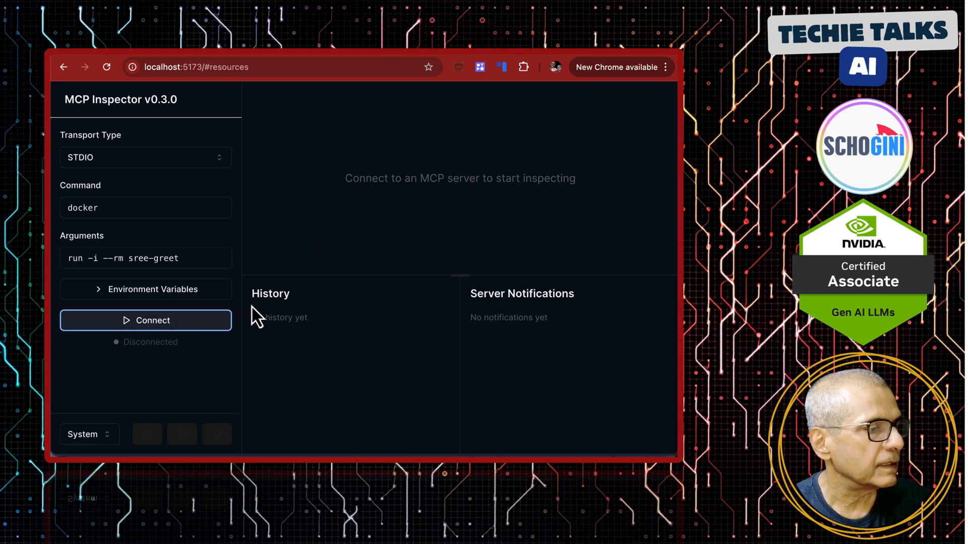
pyautogui.click(146, 321)
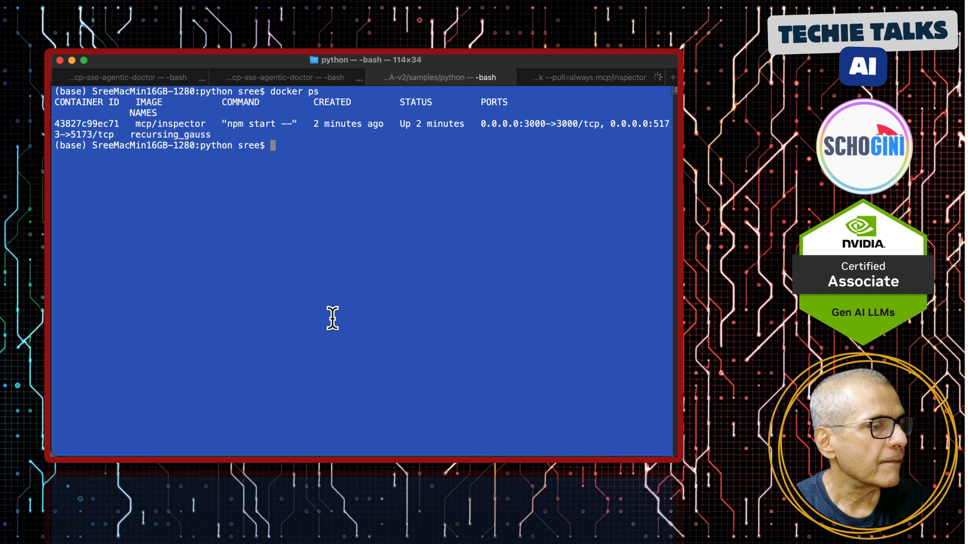
pyautogui.press('Return')
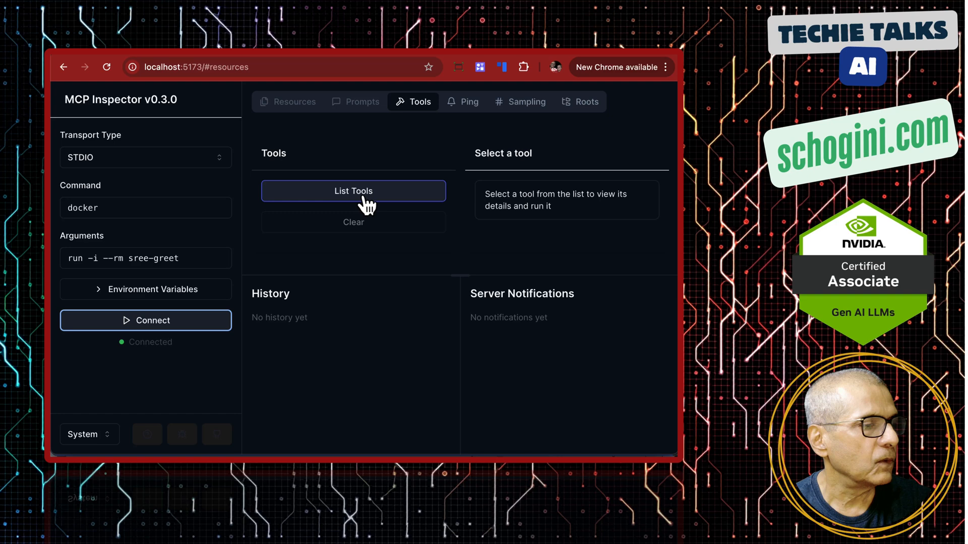
# - List tools and run hello-world2 with greeting 'Helloooo', getting 'Helloooo World!'
pyautogui.click(353, 191)
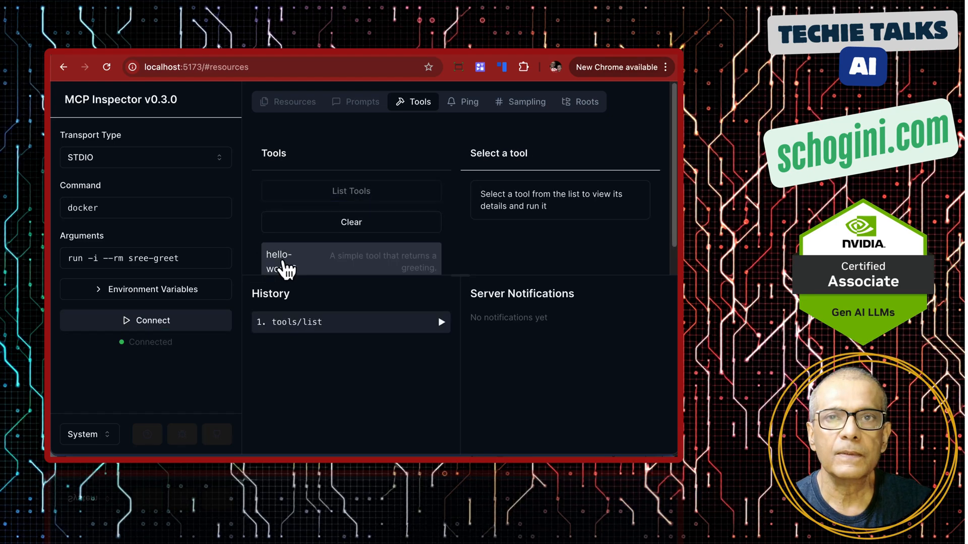
pyautogui.moveTo(339, 293)
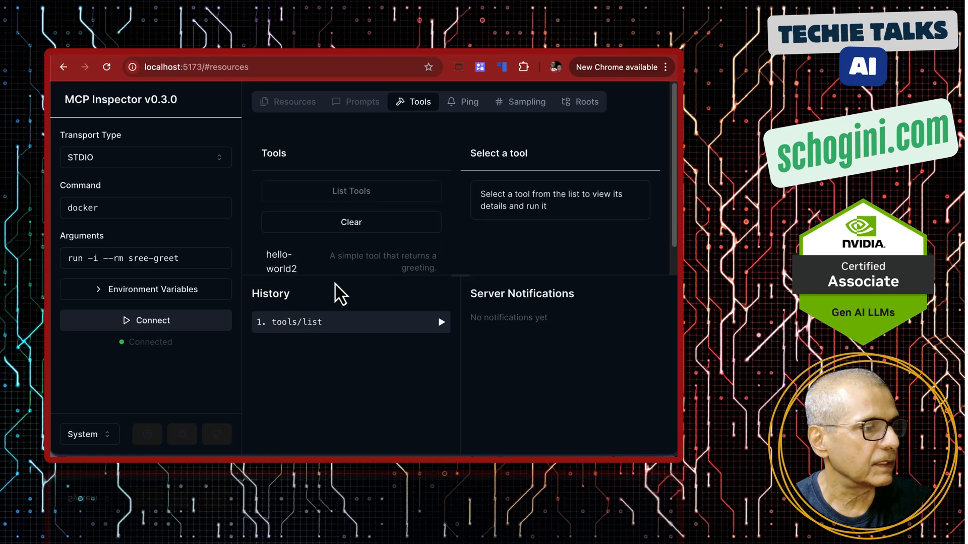
pyautogui.moveTo(318, 357)
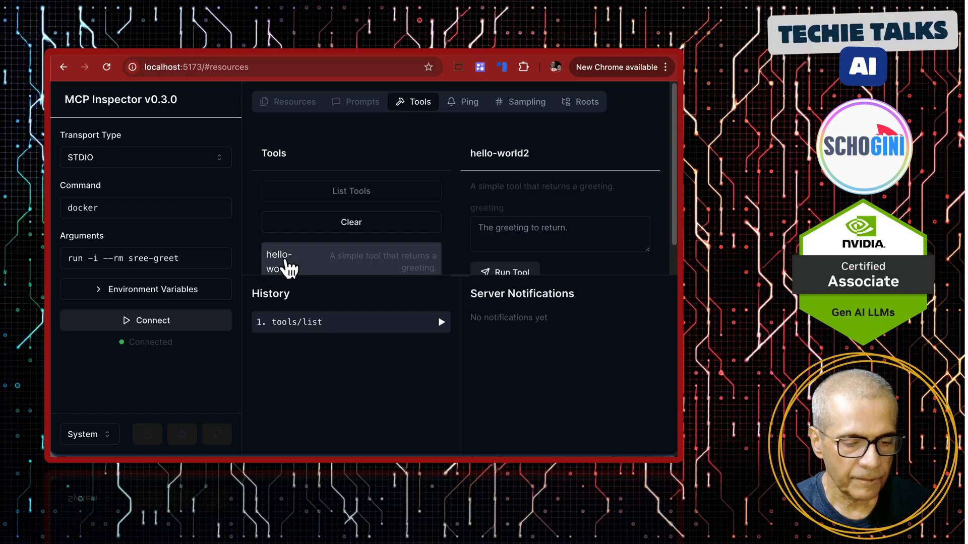
pyautogui.write('Helloooo')
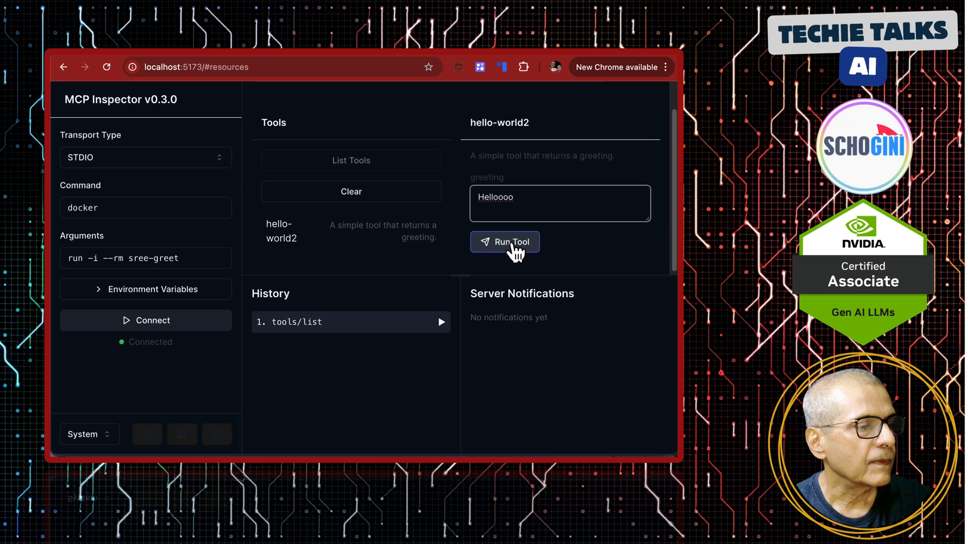
pyautogui.click(504, 241)
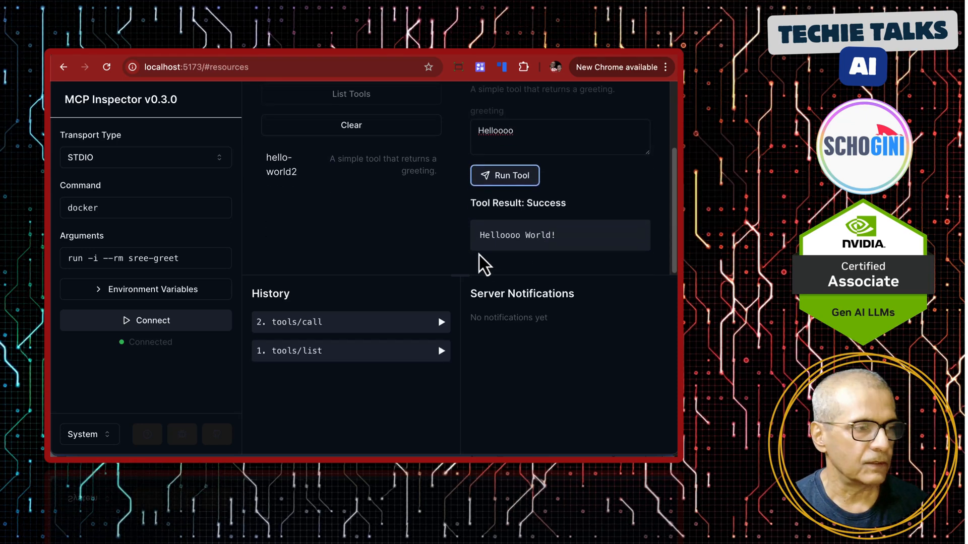
pyautogui.moveTo(551, 238)
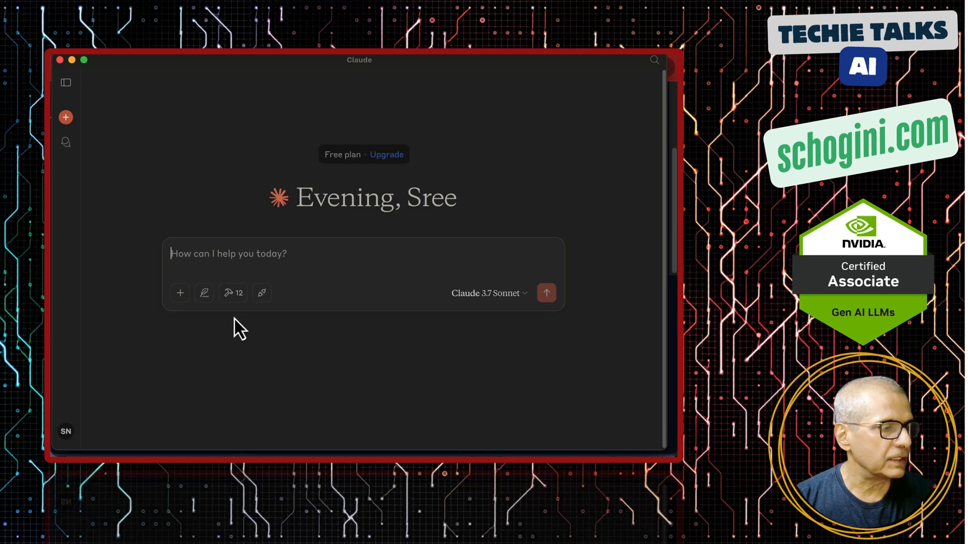
pyautogui.moveTo(233, 293)
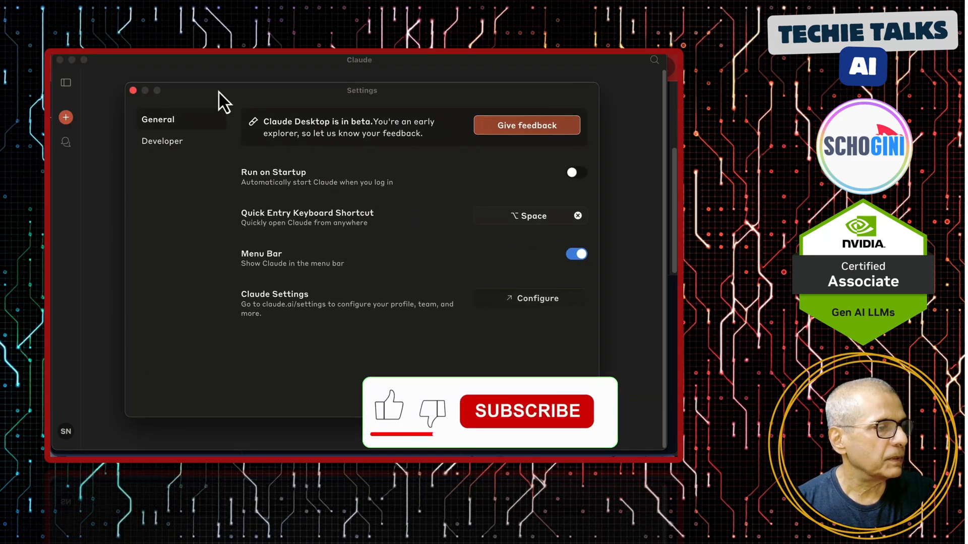
# - Inspect the mcp-server and mcp-server2 entries, then open claude_desktop_config.json
pyautogui.click(162, 141)
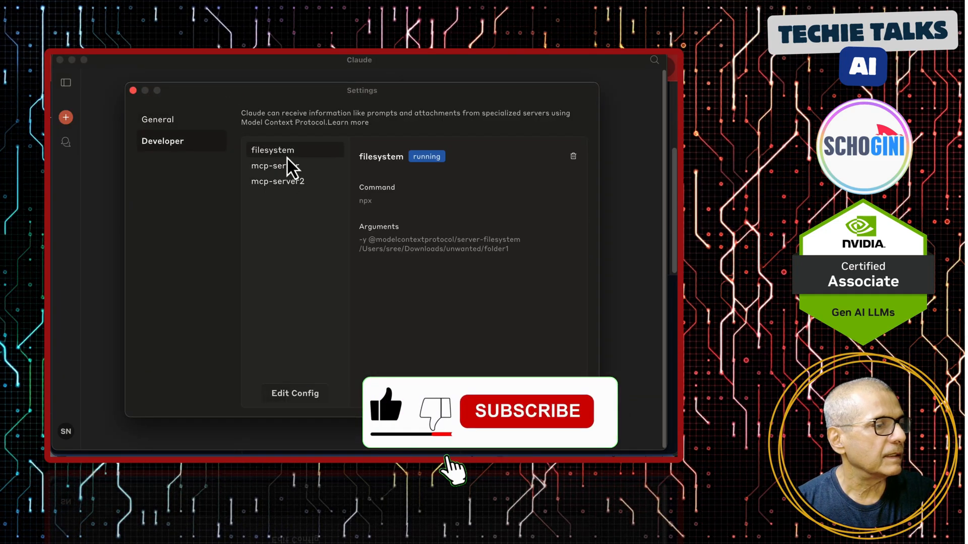
pyautogui.click(275, 165)
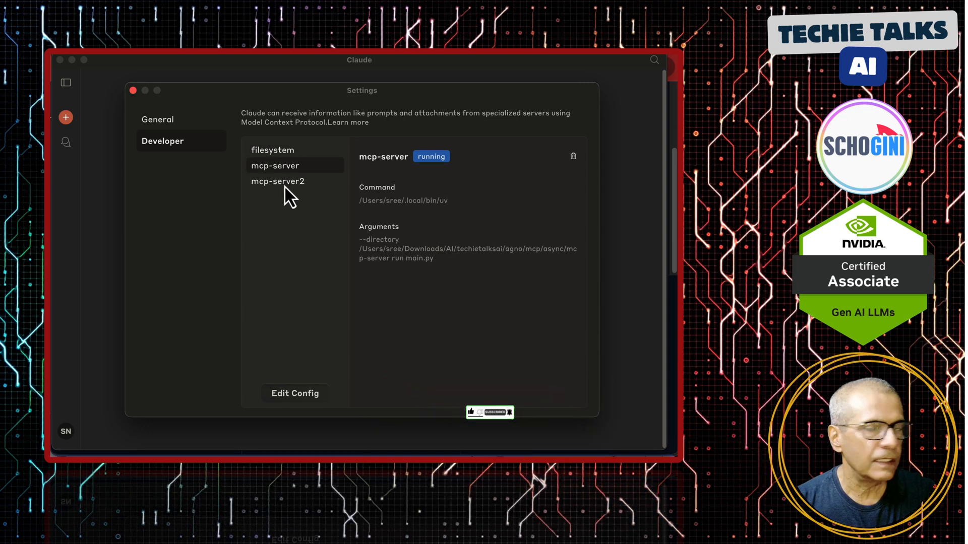
pyautogui.click(278, 181)
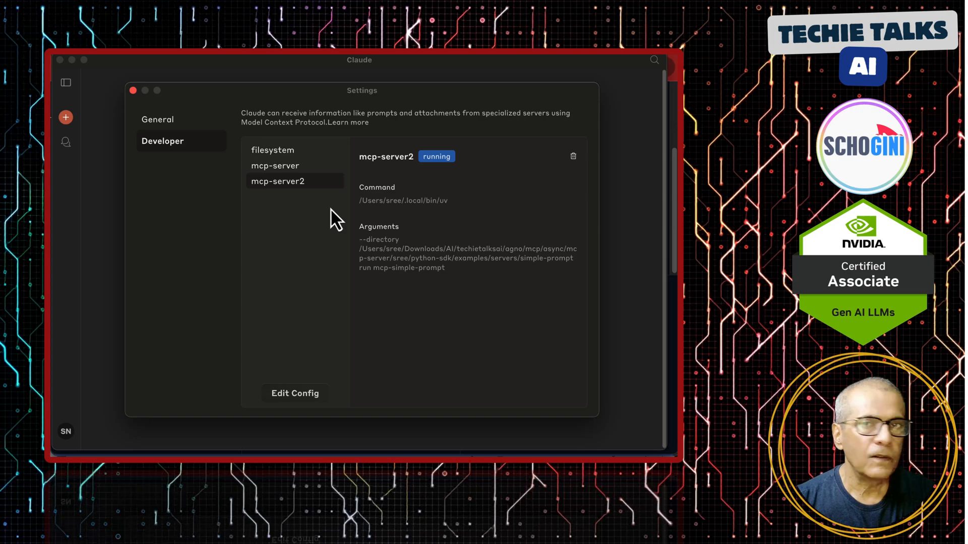
pyautogui.click(294, 393)
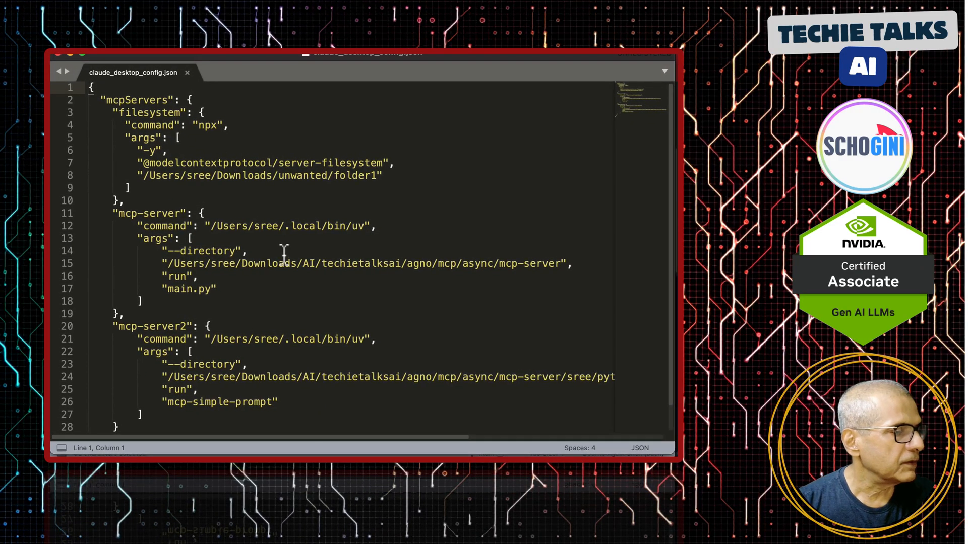
# - Duplicate the mcp-server2 block as docker-mcp-server with command docker
pyautogui.scroll(-3)
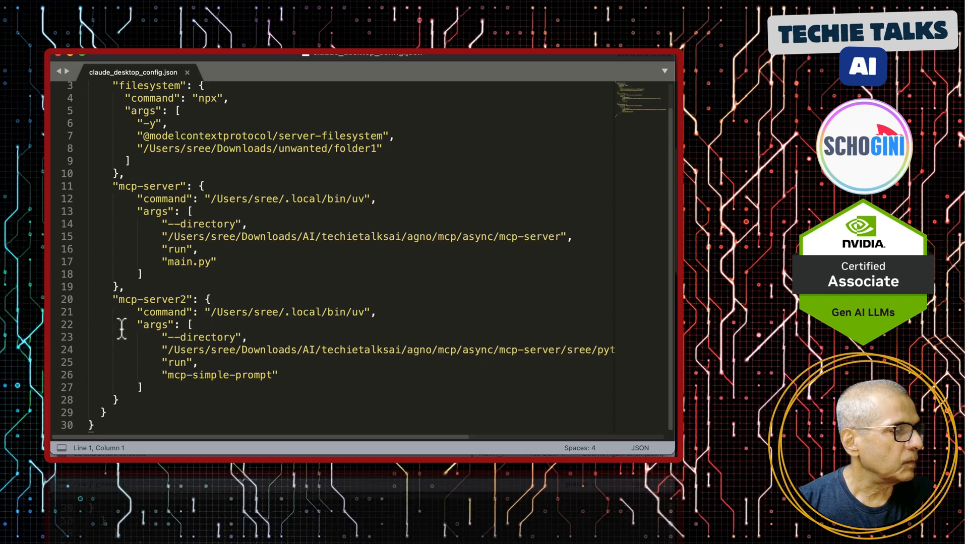
pyautogui.click(90, 300)
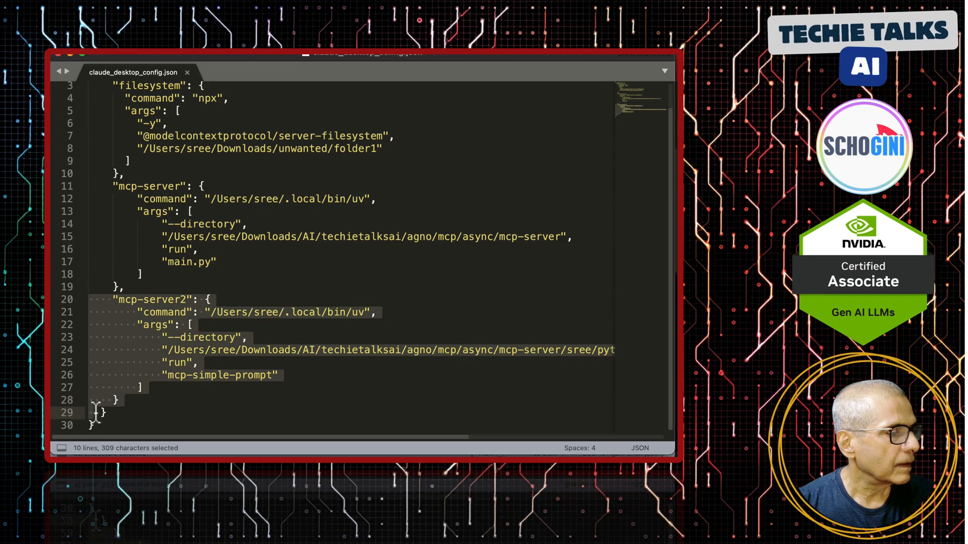
pyautogui.moveTo(97, 420)
pyautogui.write(',')
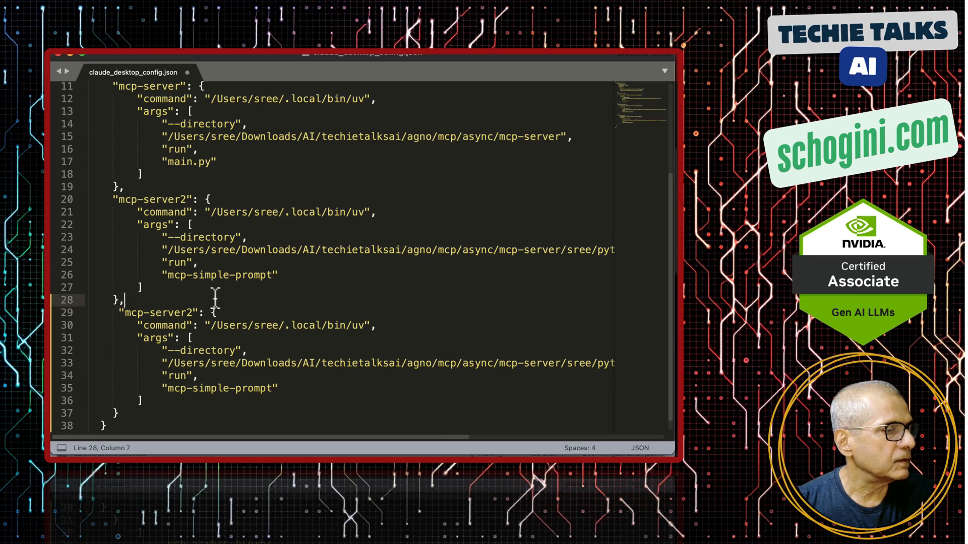
pyautogui.scroll(-3)
pyautogui.write('docker')
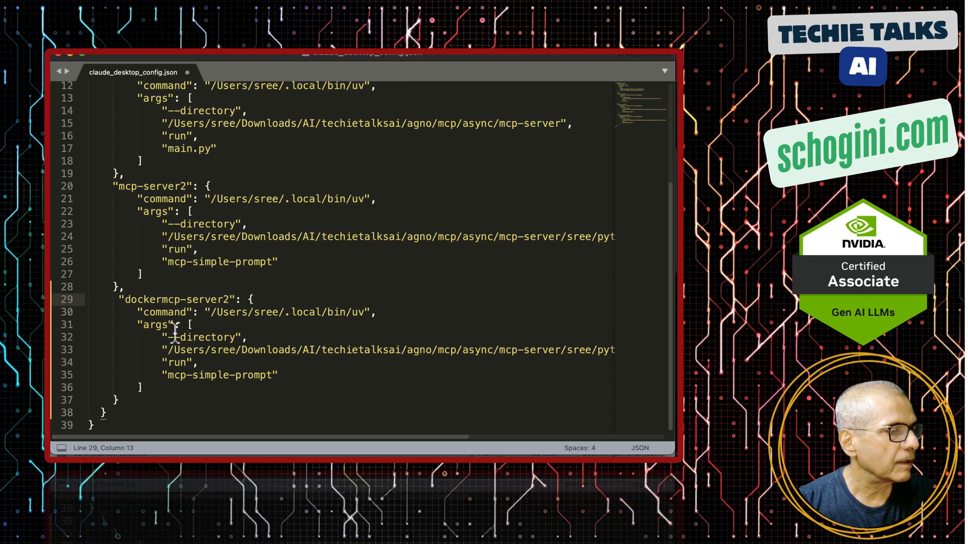
pyautogui.write('-')
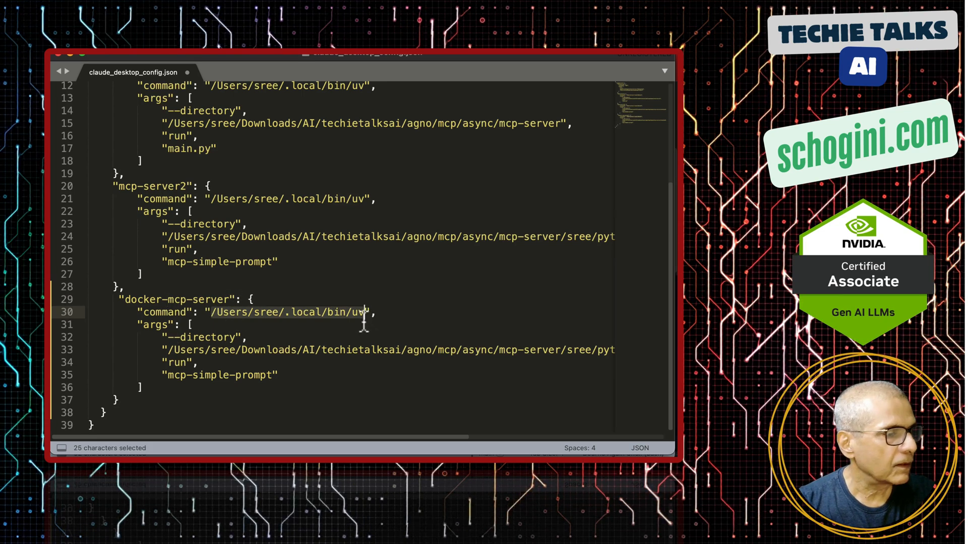
pyautogui.write('docker",')
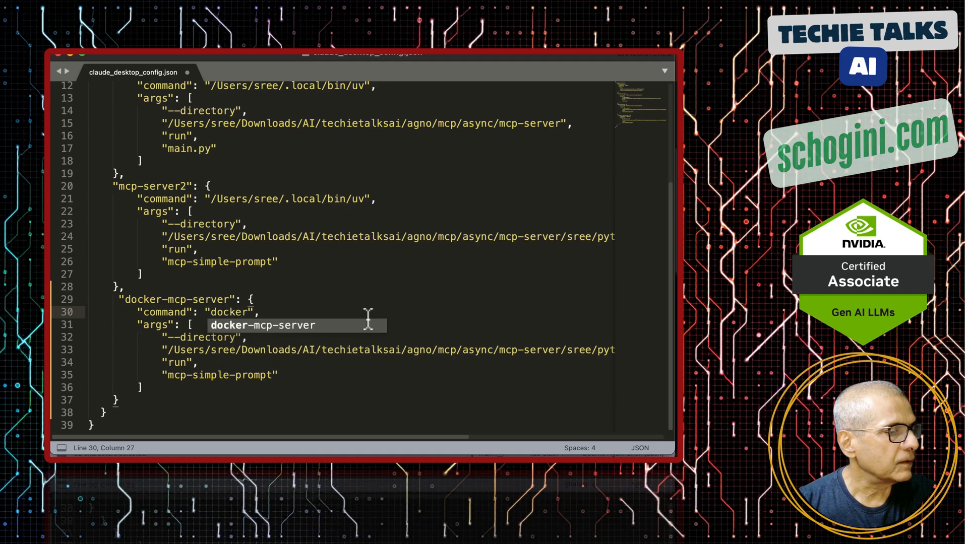
pyautogui.press('Escape')
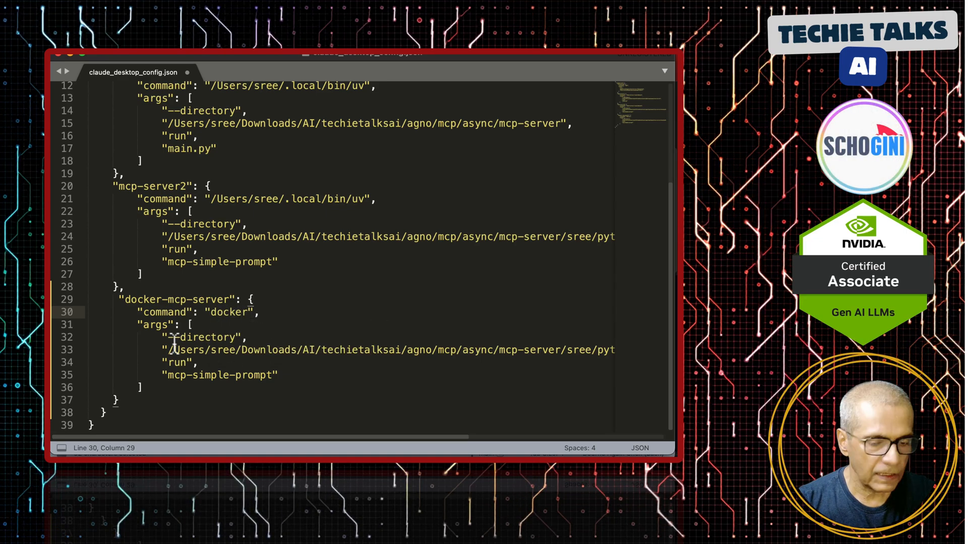
# - Replace the arguments with run, -i, --rm and sree-greet
pyautogui.doubleClick(207, 337)
pyautogui.write('"-i')
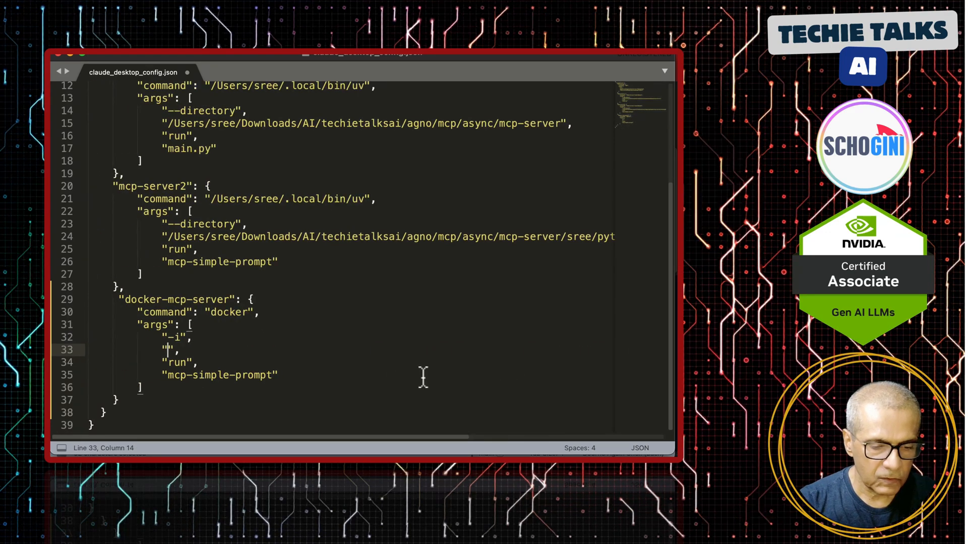
pyautogui.write('--rm')
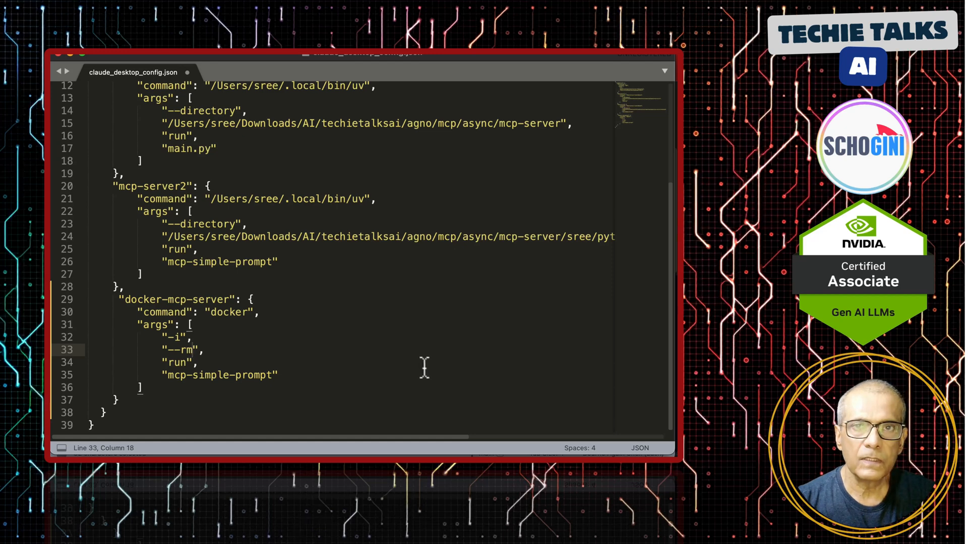
pyautogui.moveTo(214, 344)
pyautogui.write('"run",')
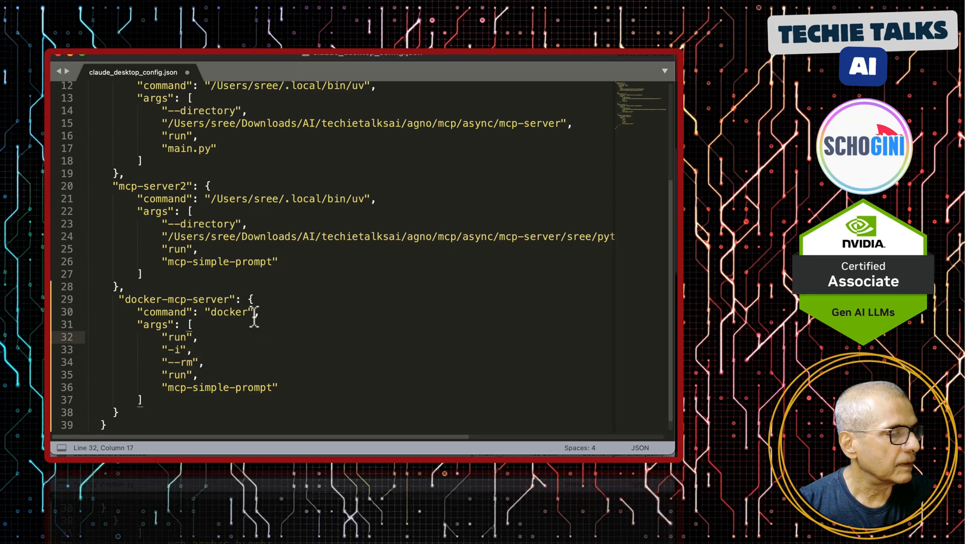
pyautogui.doubleClick(177, 375)
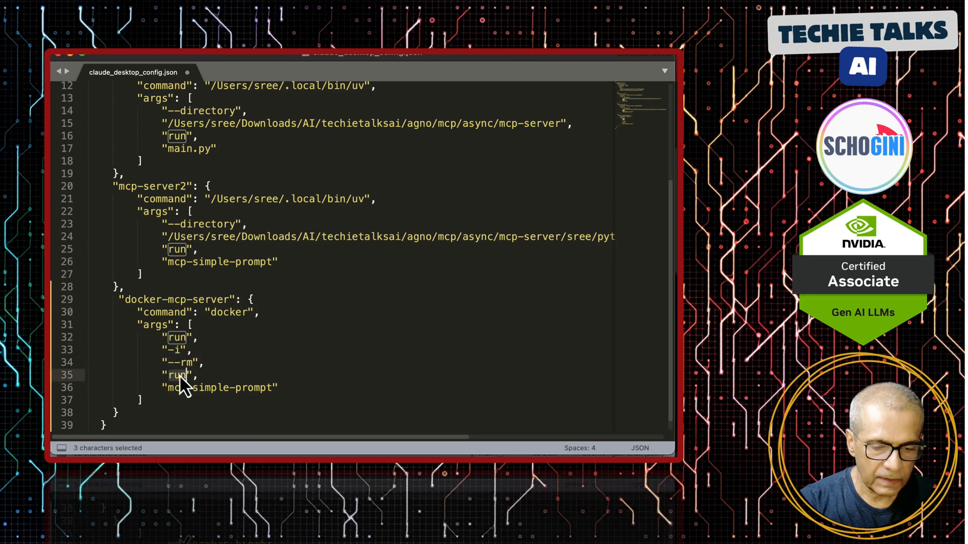
pyautogui.write('sree-greet')
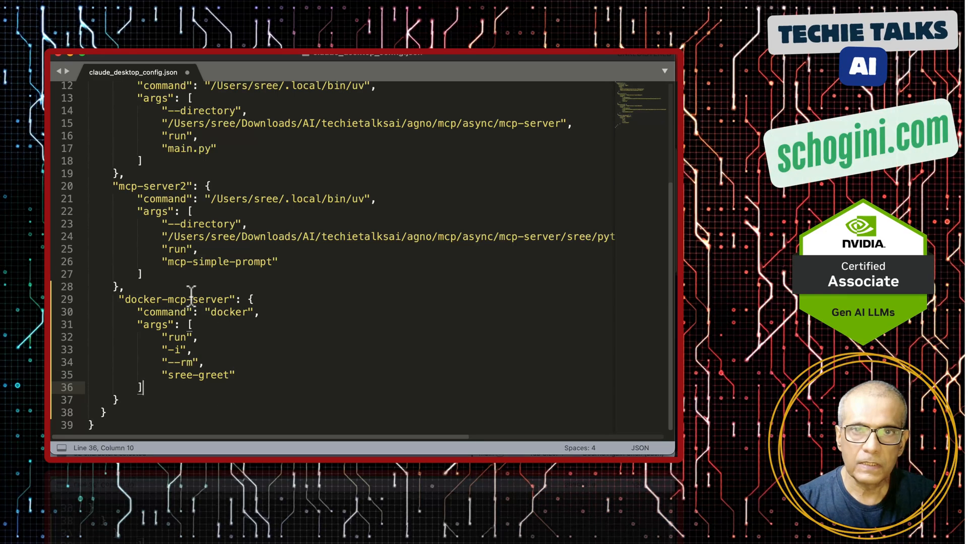
pyautogui.moveTo(211, 333)
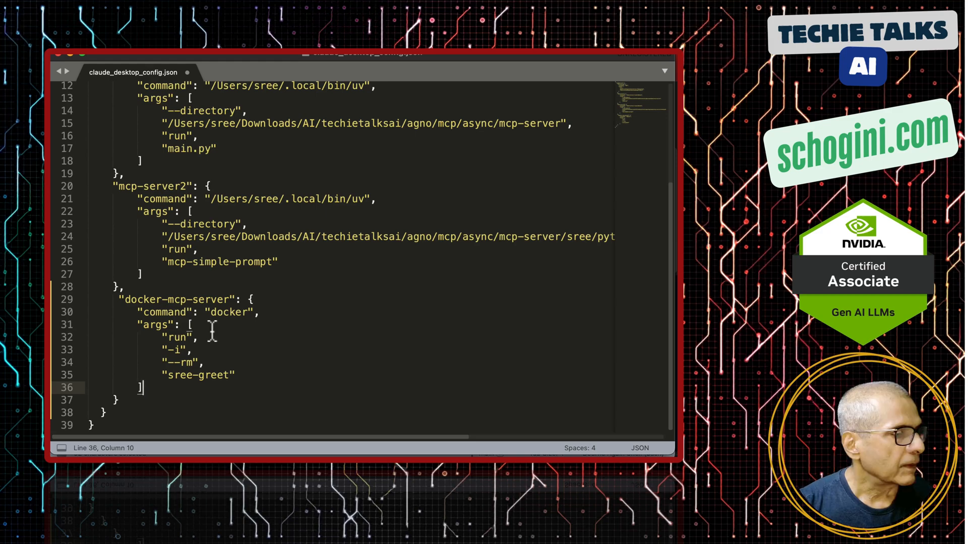
pyautogui.moveTo(253, 361)
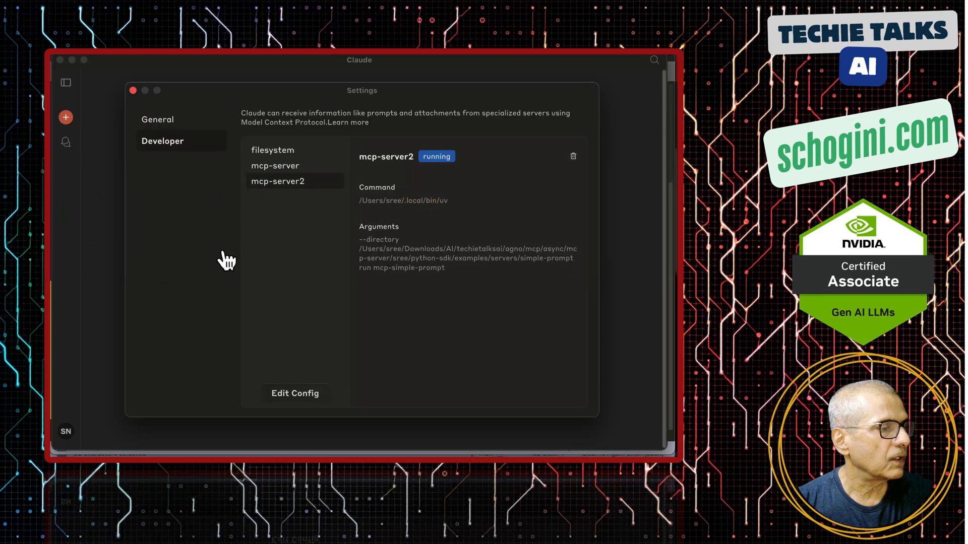
# - Close Claude settings, confirm 13 MCP tools are available, and return to Terminal
pyautogui.click(133, 90)
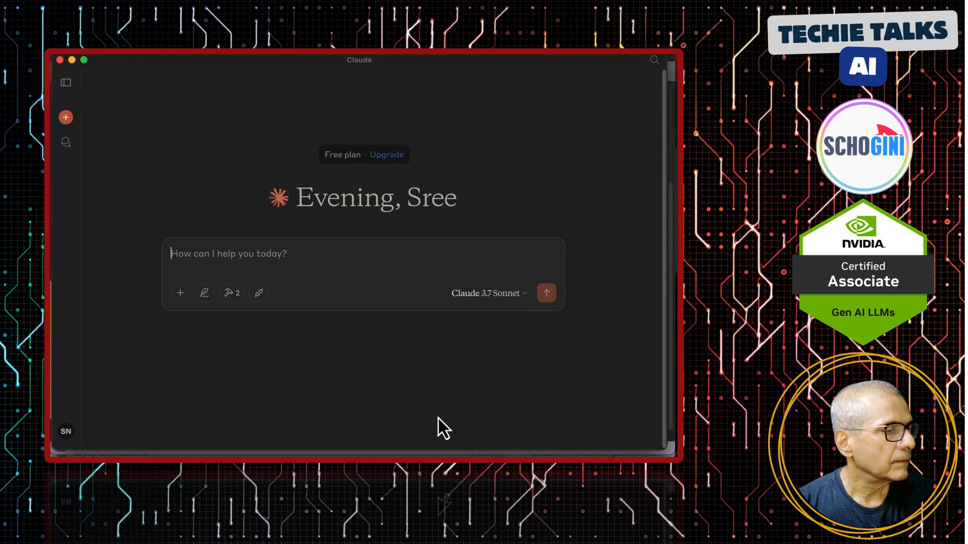
pyautogui.moveTo(232, 292)
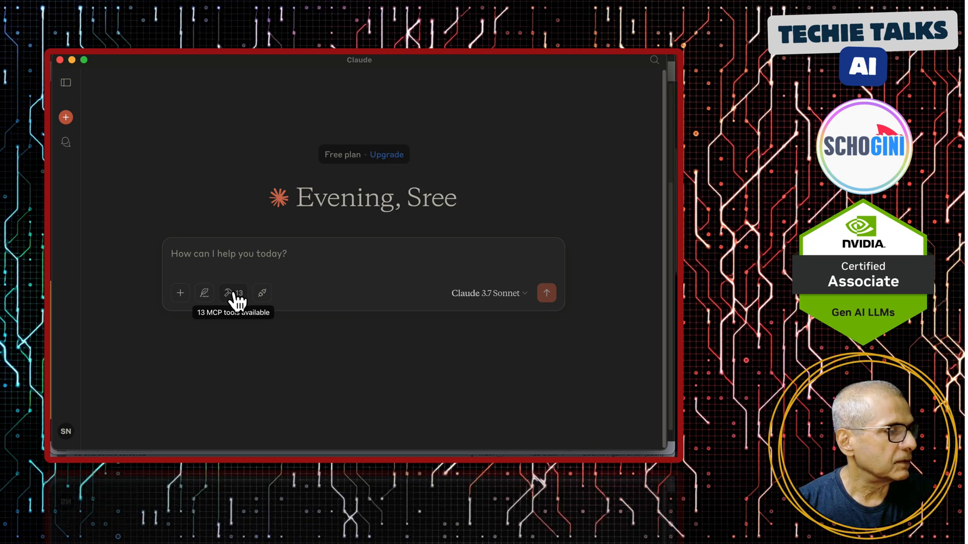
pyautogui.click(233, 292)
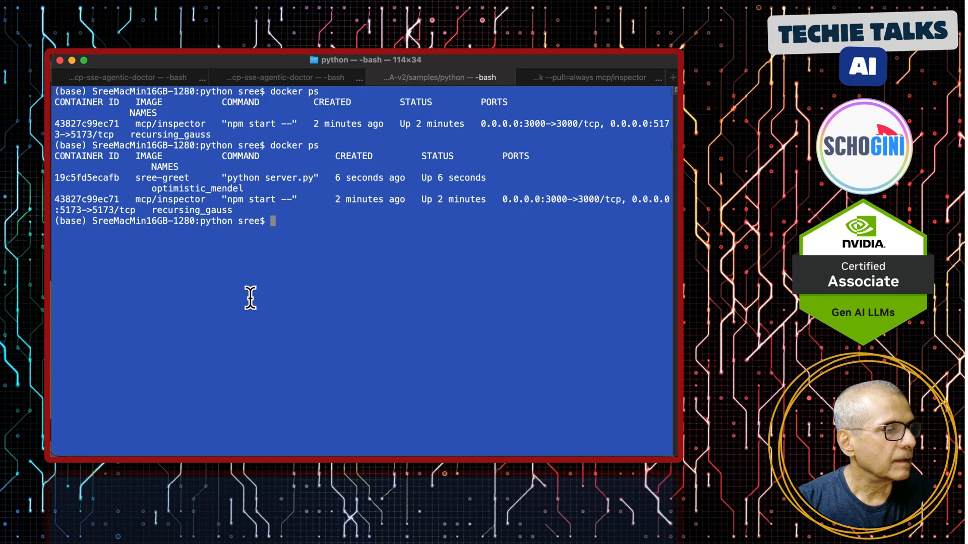
# - Follow logs of container d64a3c8984de, then confirm docker-mcp-server is running in Settings
pyautogui.press('Return')
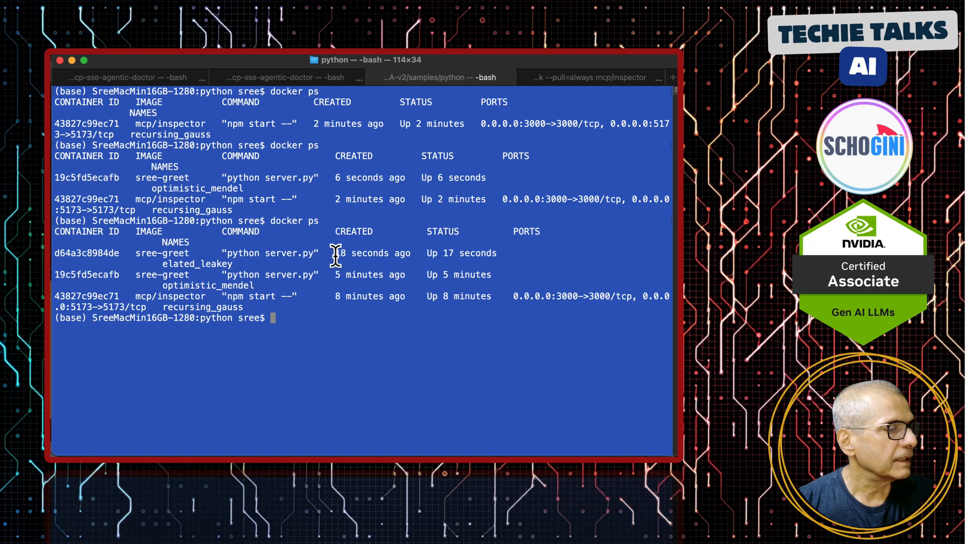
pyautogui.moveTo(179, 262)
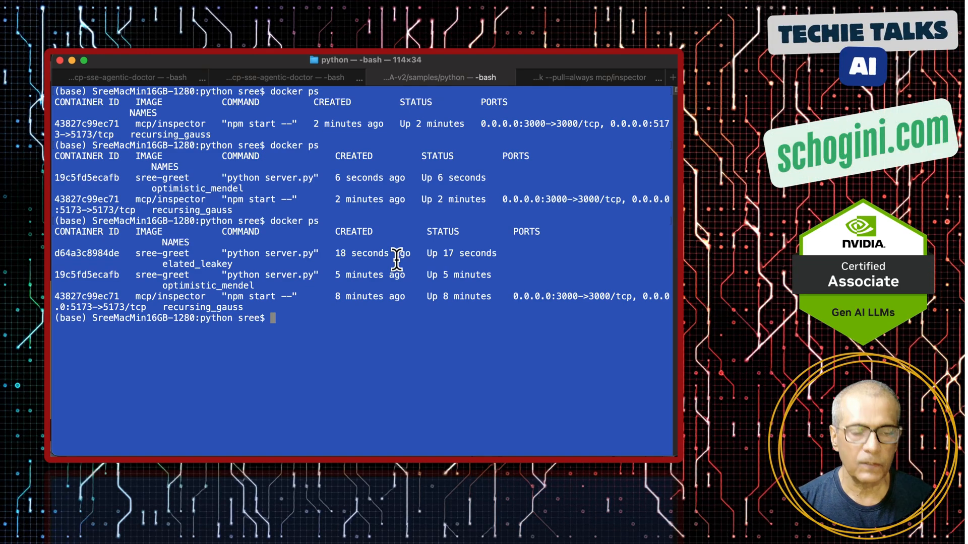
pyautogui.write('docker')
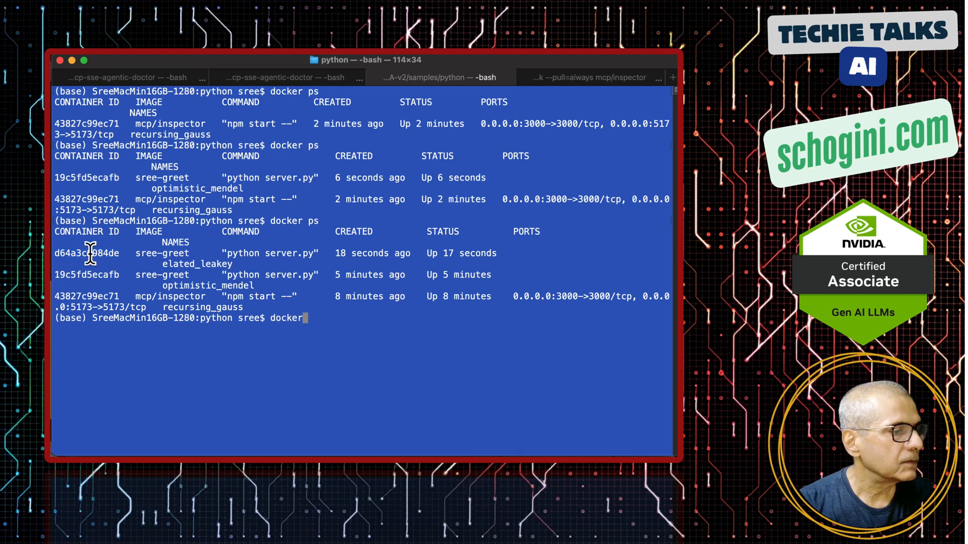
pyautogui.write('logs')
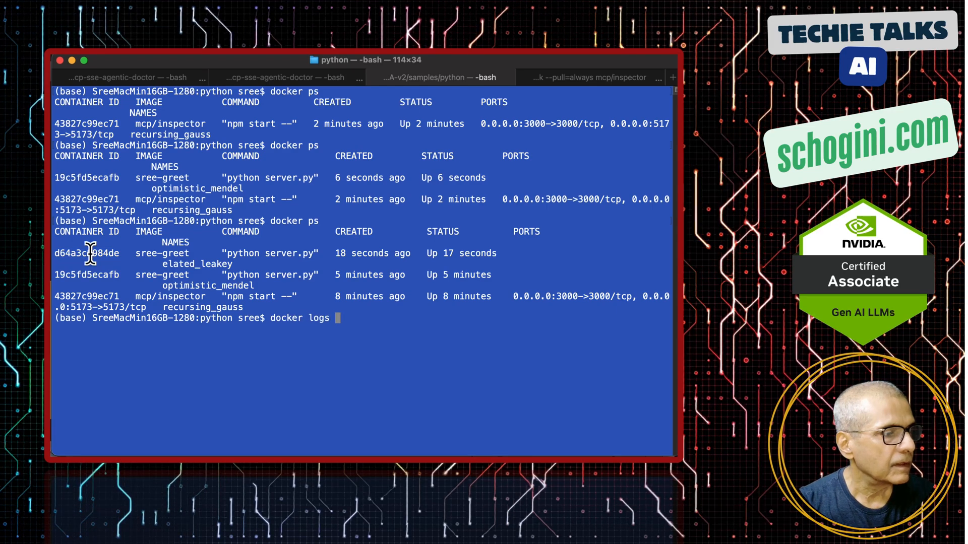
pyautogui.write('-f d64a3c8984de')
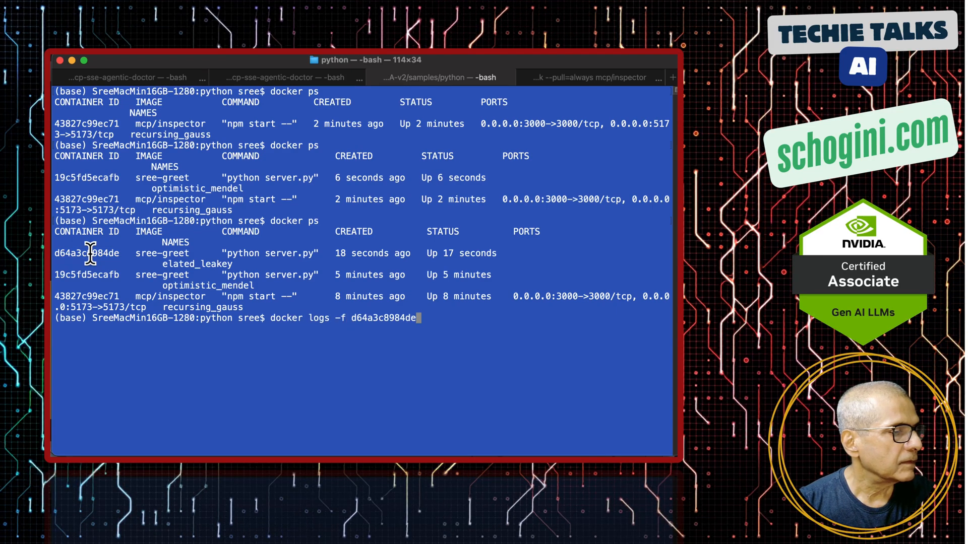
pyautogui.press('Return')
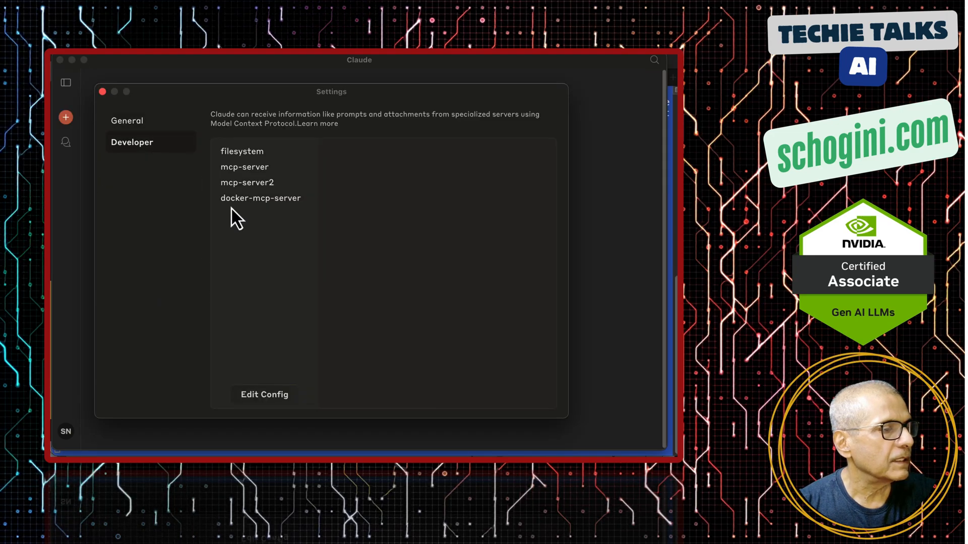
pyautogui.click(261, 198)
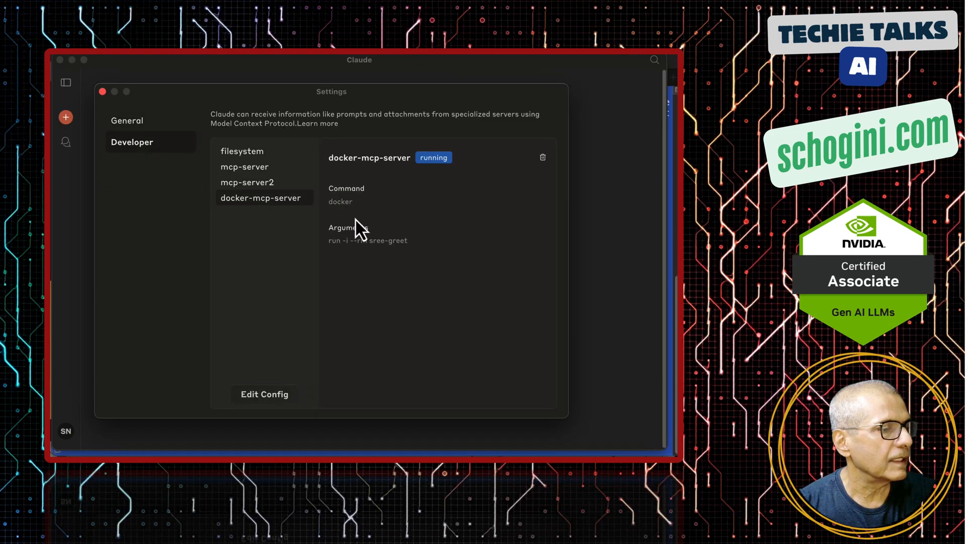
pyautogui.moveTo(423, 256)
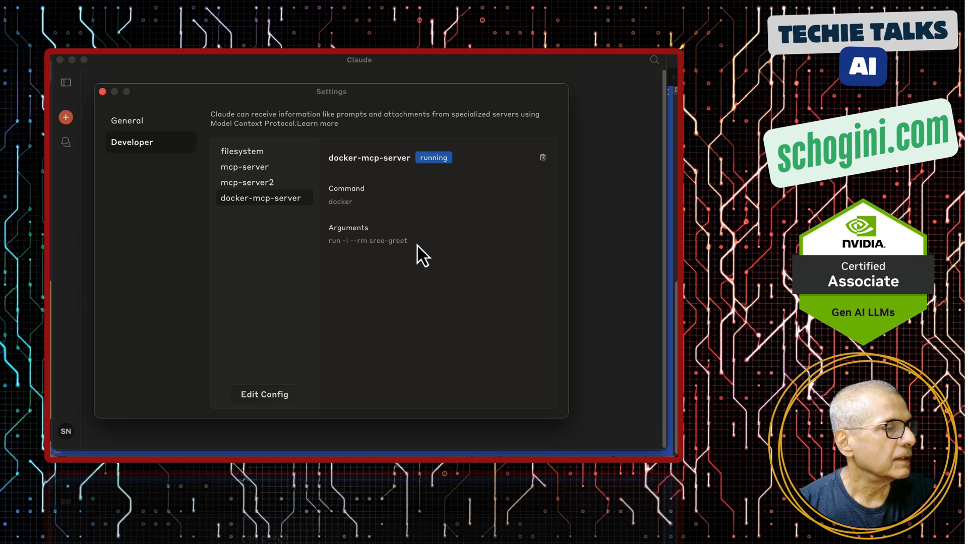
pyautogui.click(102, 92)
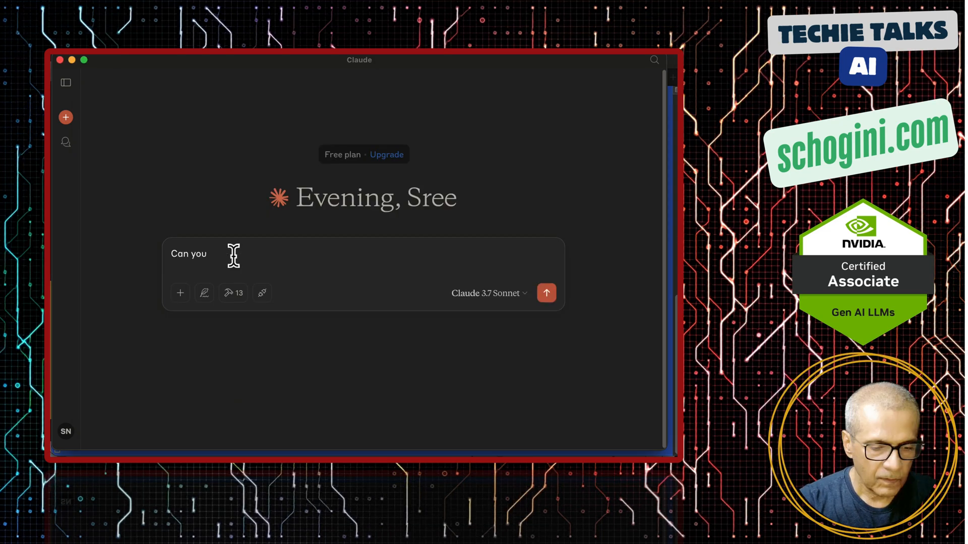
# - Ask Claude to pass 'helllo' to the hello_world2 tool and allow it
pyautogui.write('pass')
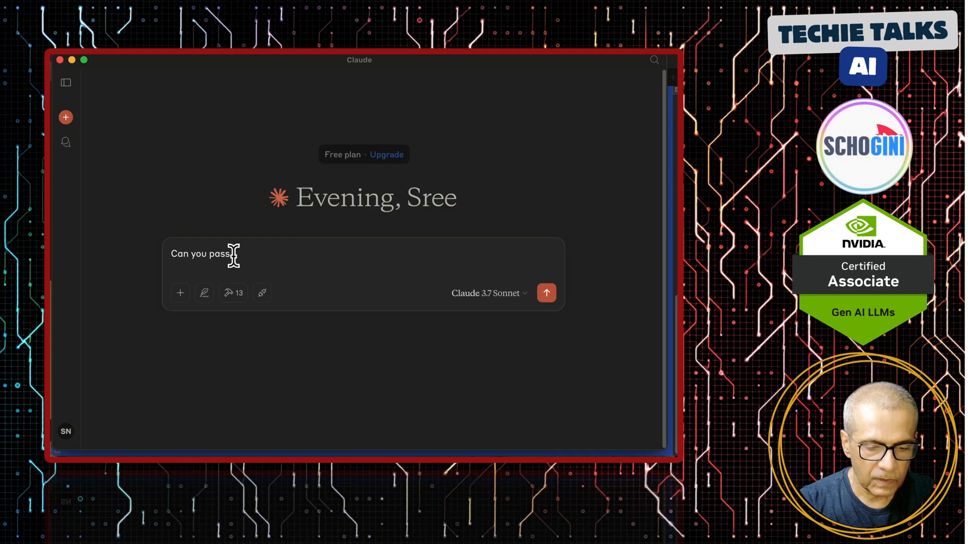
pyautogui.write('the word helllo to the hello')
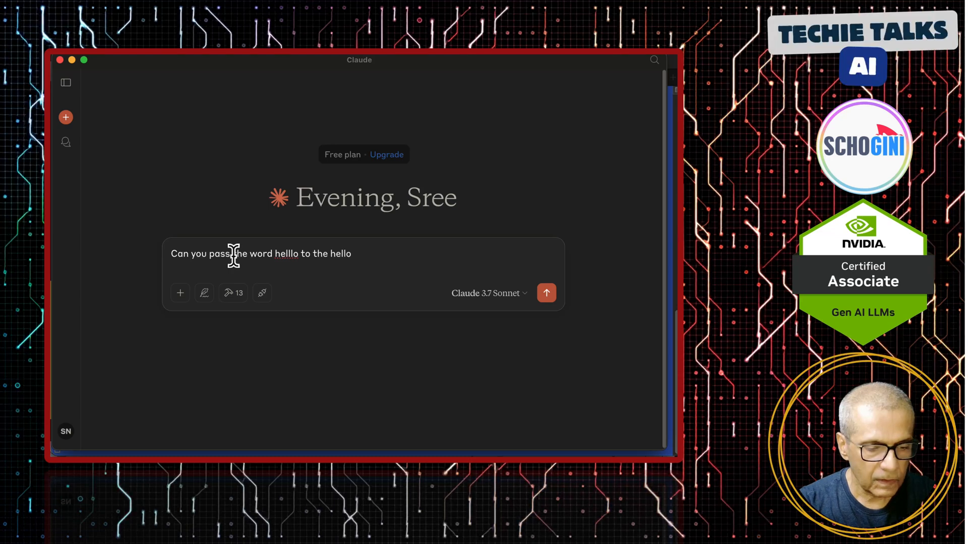
pyautogui.write('_world2')
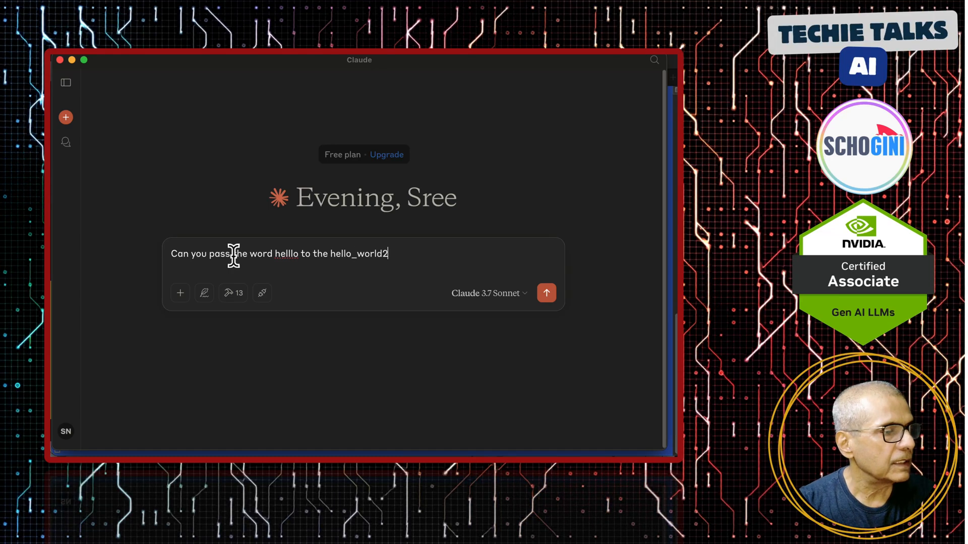
pyautogui.write('tool')
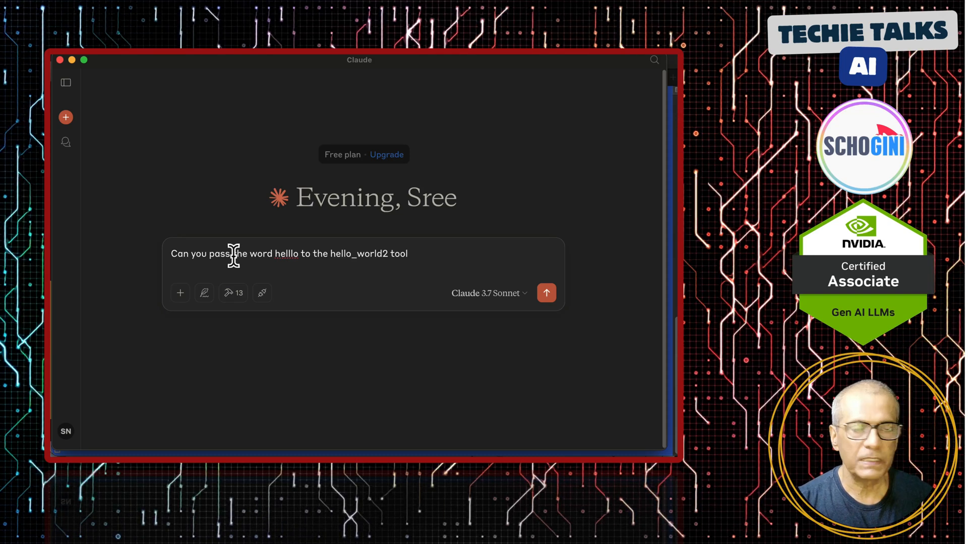
pyautogui.click(545, 293)
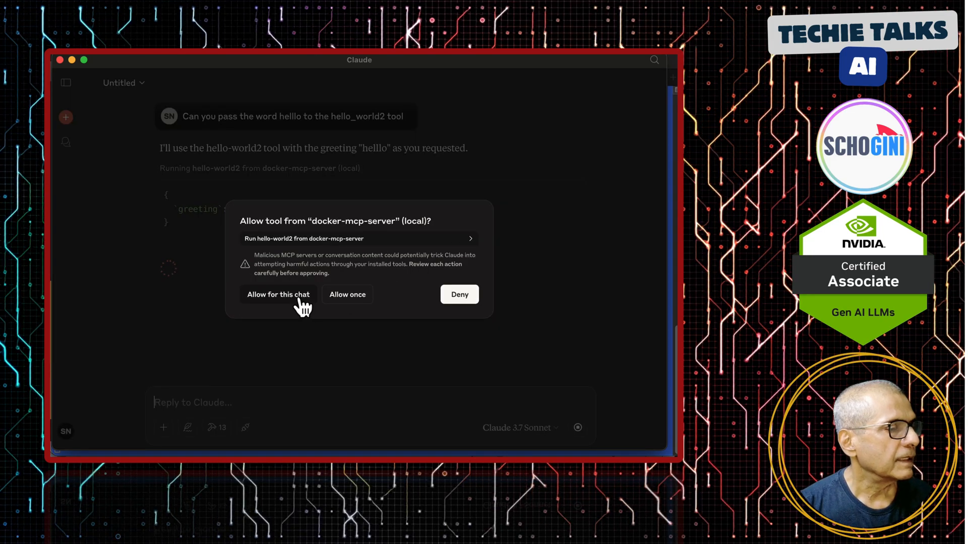
pyautogui.click(278, 294)
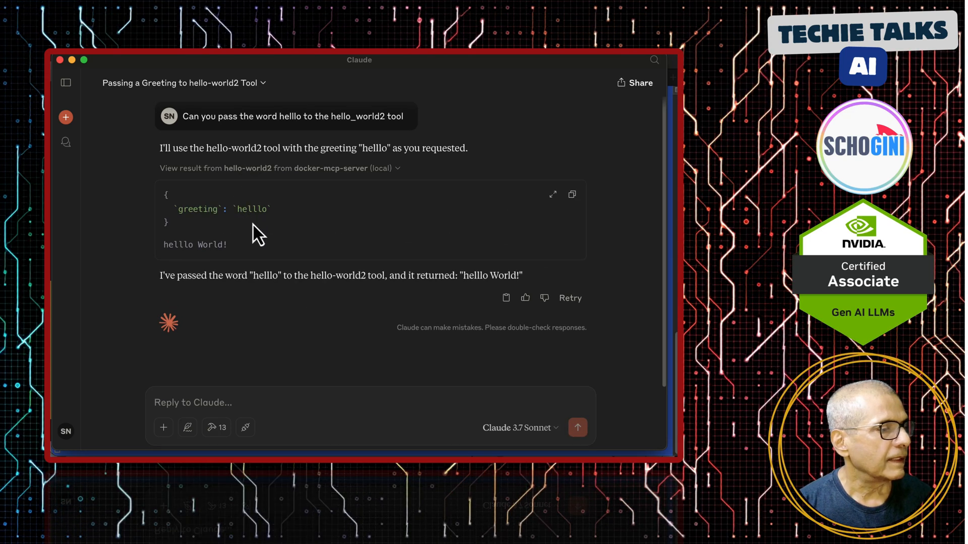
pyautogui.moveTo(166, 247)
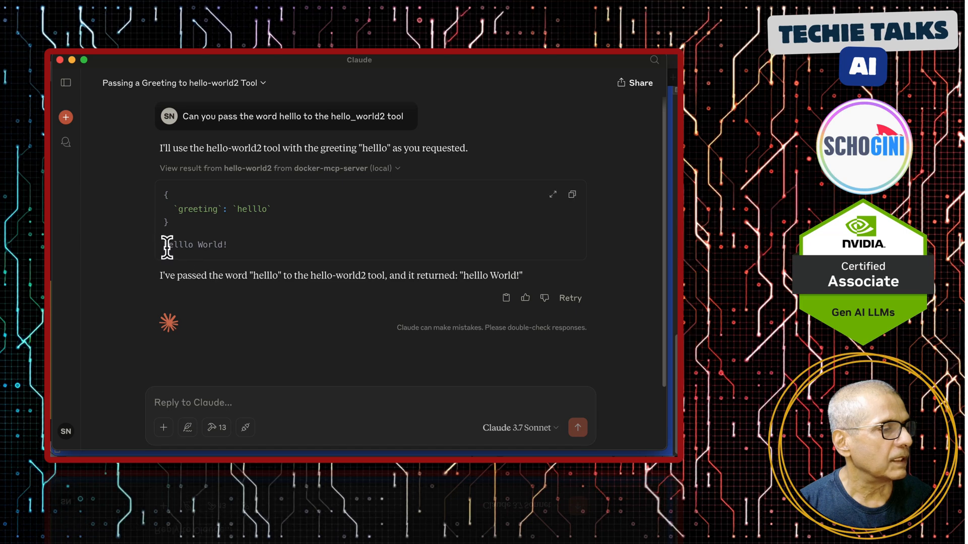
pyautogui.moveTo(231, 262)
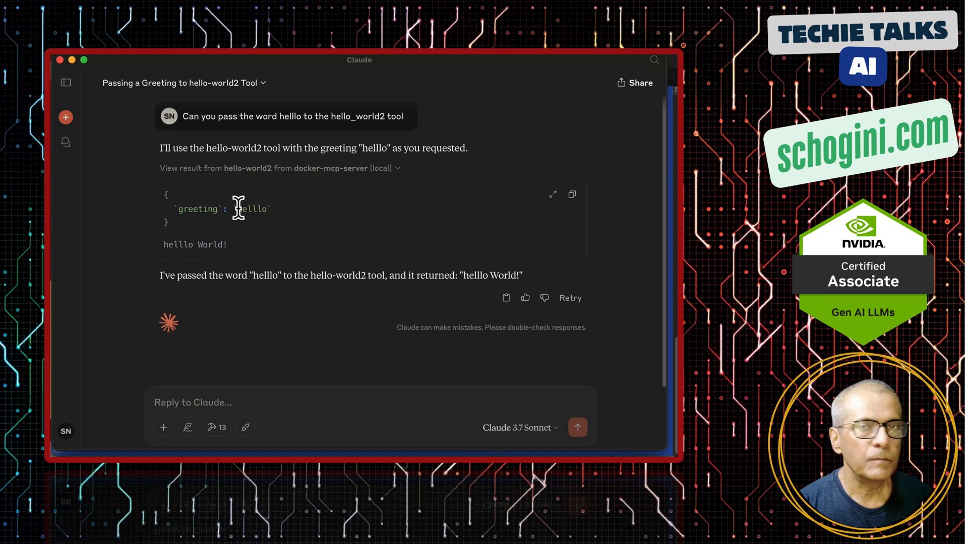
pyautogui.moveTo(213, 270)
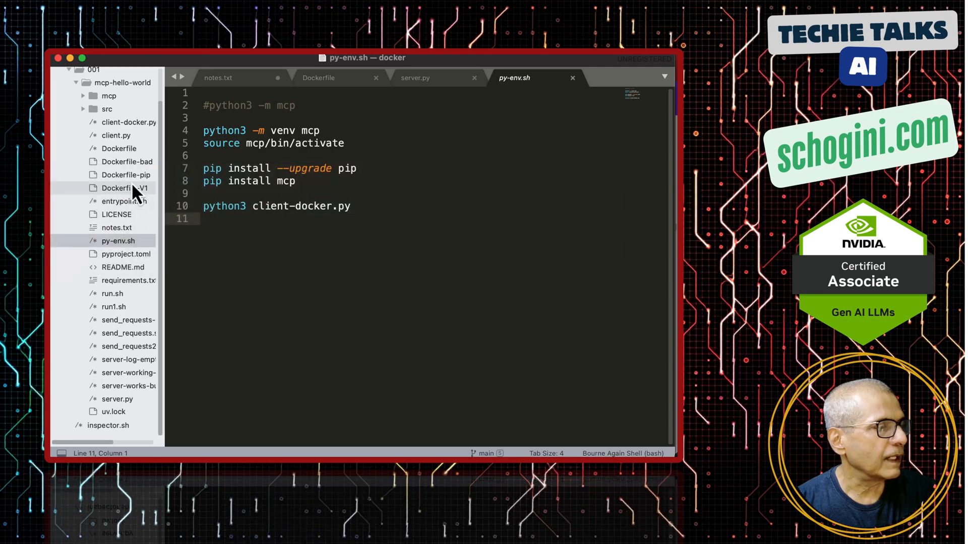
# - Compare client-docker.py with client.py, ending on client-docker.py
pyautogui.click(130, 121)
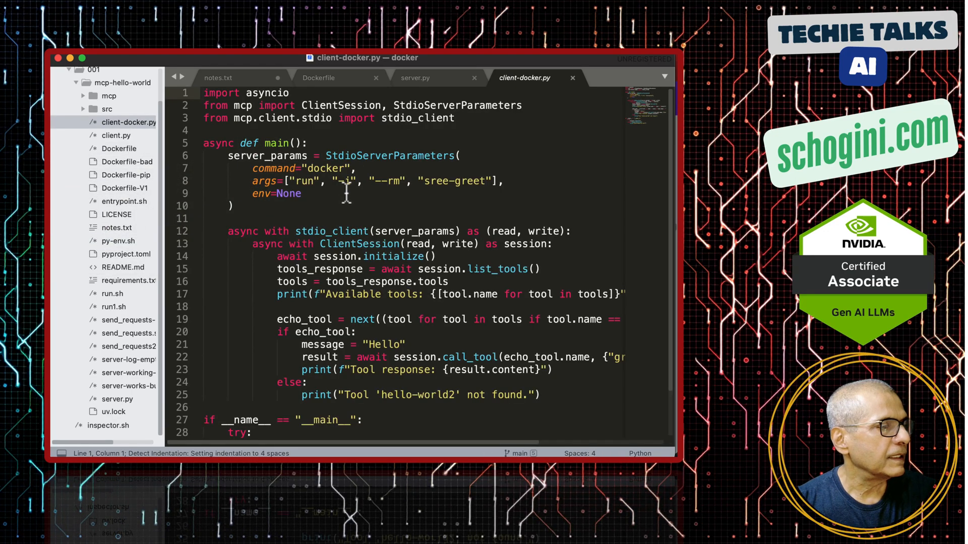
pyautogui.moveTo(116, 135)
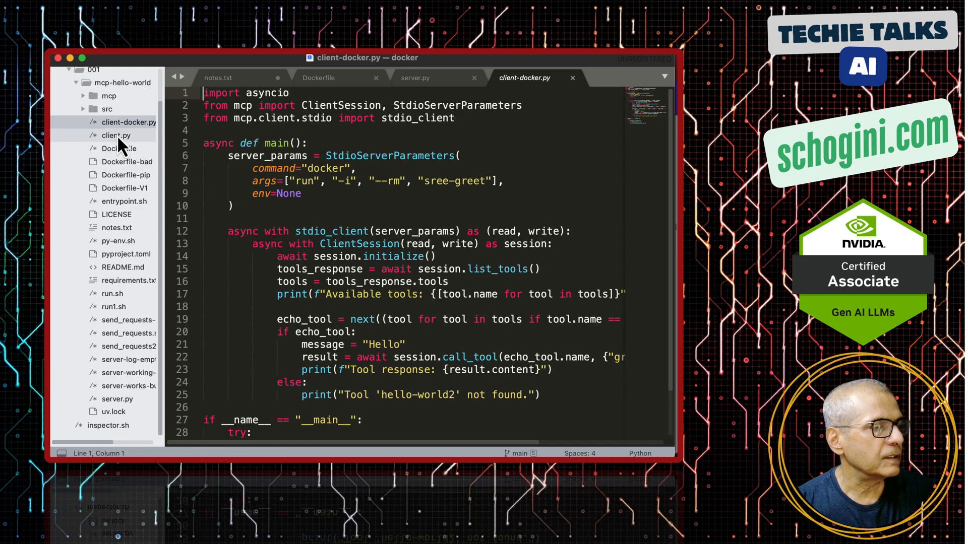
pyautogui.click(115, 135)
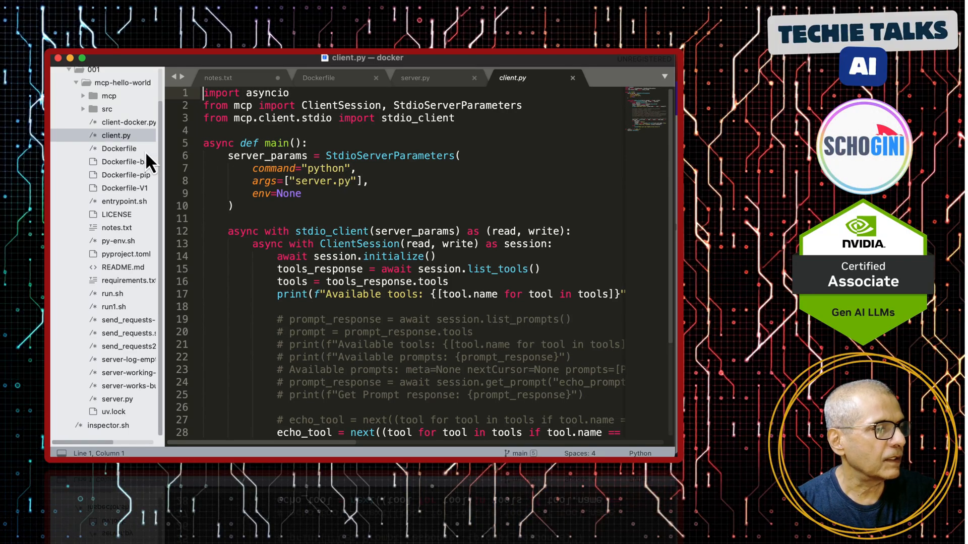
pyautogui.click(129, 121)
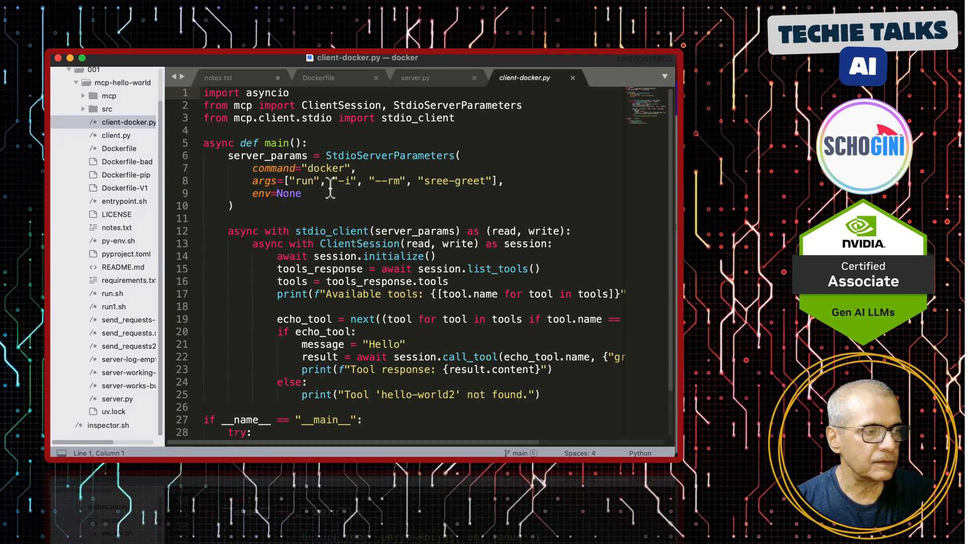
pyautogui.moveTo(368, 186)
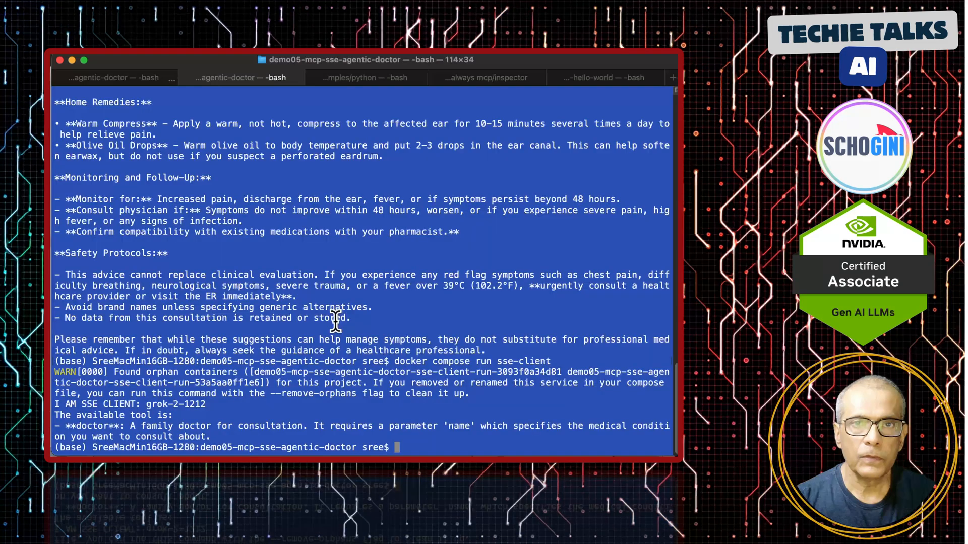
# - Run 'python3 client-docker.py' in the mcp-hello-world Terminal tab
pyautogui.click(602, 77)
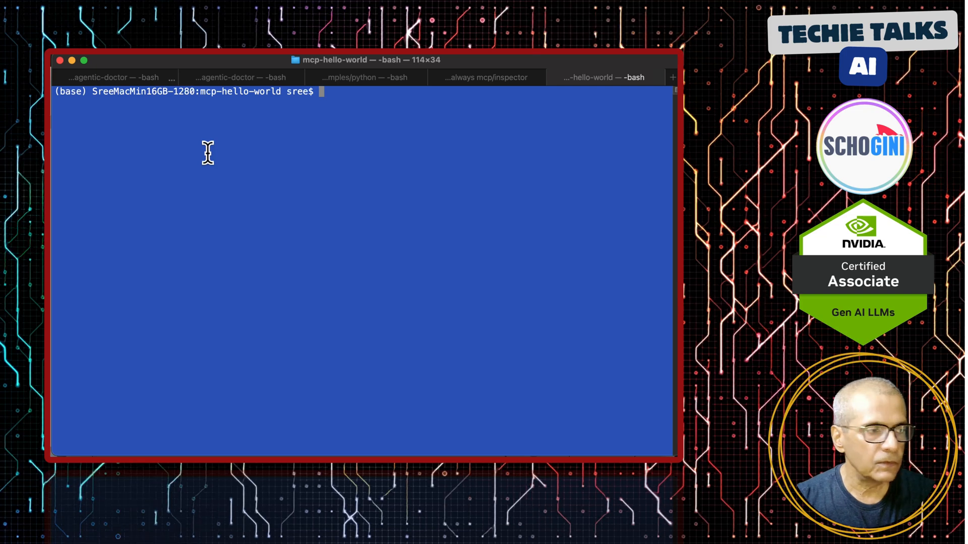
pyautogui.write('python3 client-docker.py')
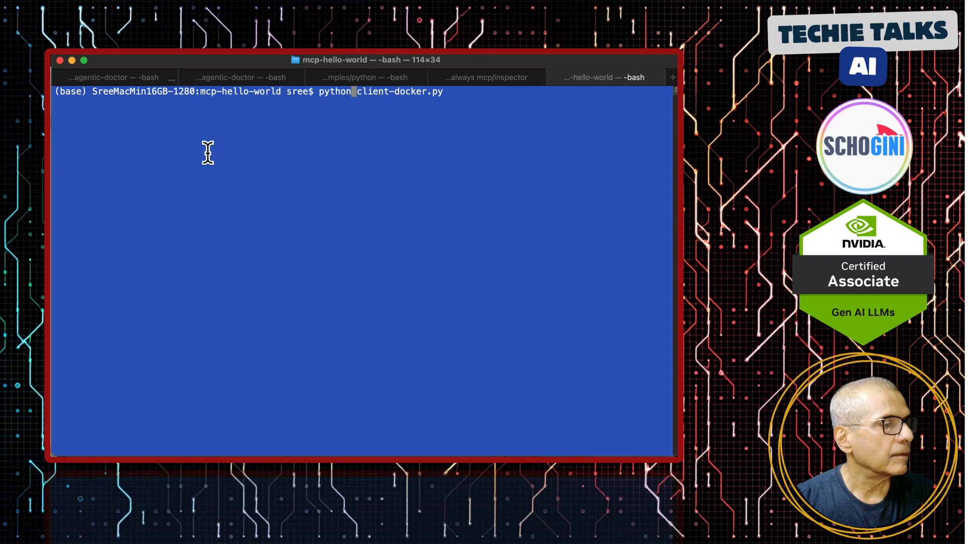
pyautogui.press('Return')
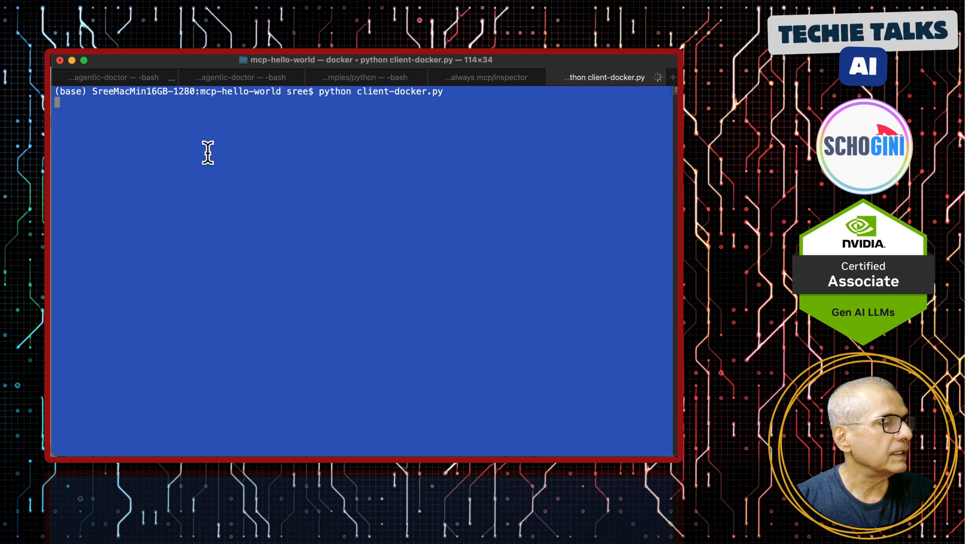
pyautogui.press('Return')
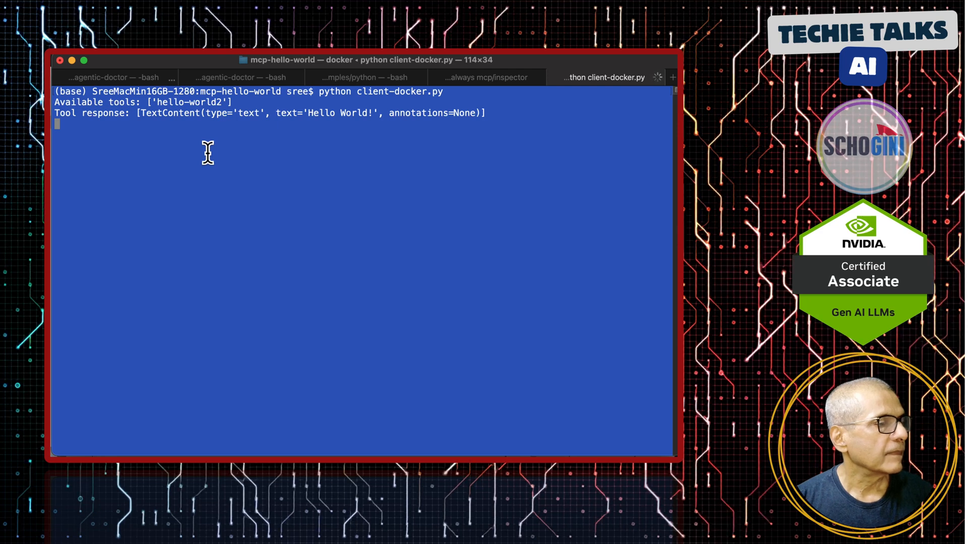
pyautogui.moveTo(481, 234)
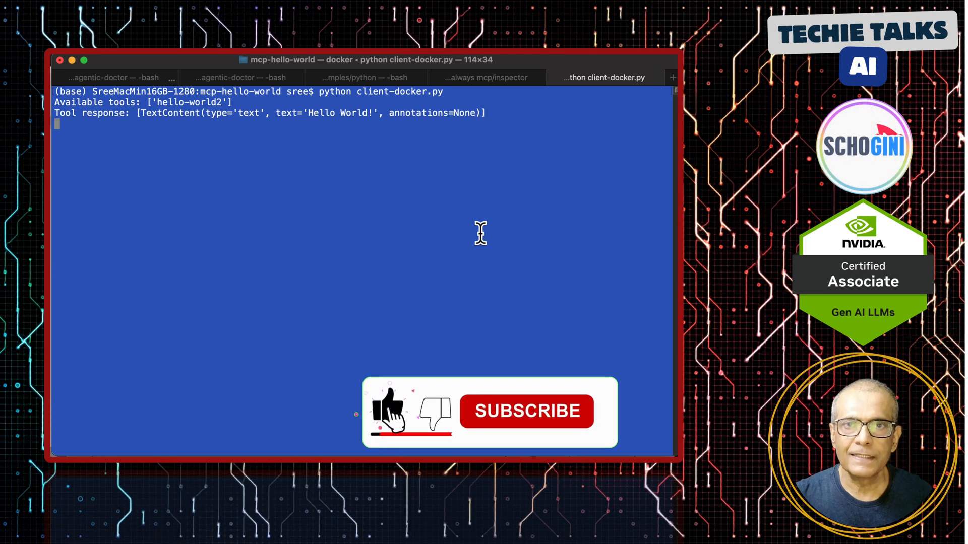
pyautogui.click(525, 411)
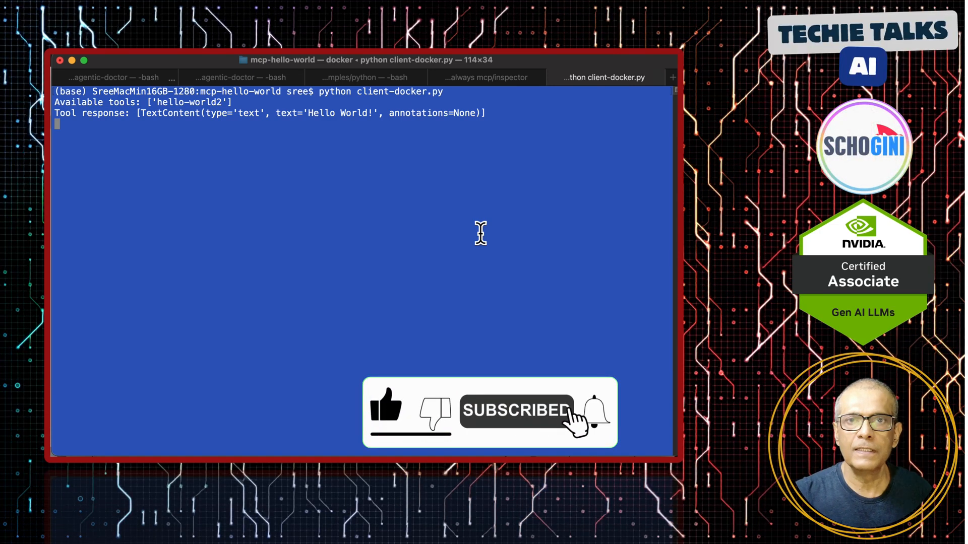